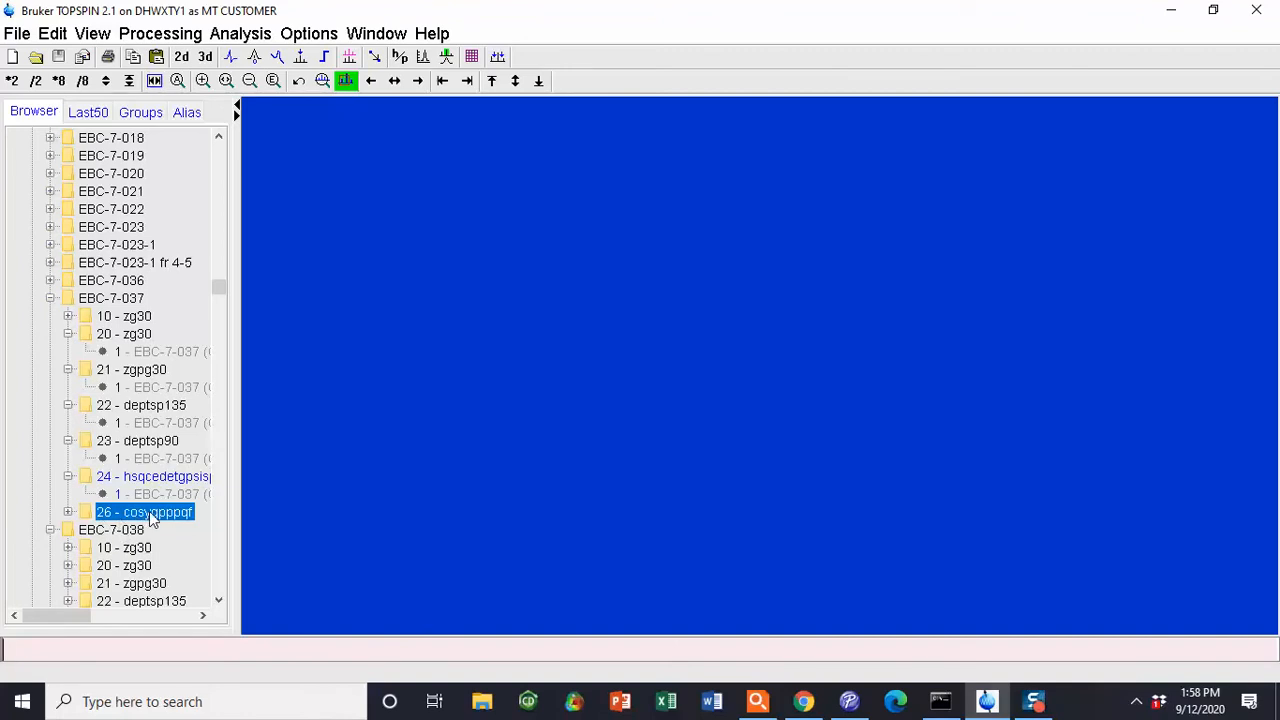
Step: Expand experiment 26 - cosygpppqf and open processing number 1 as a 2D spectrum
click(68, 512)
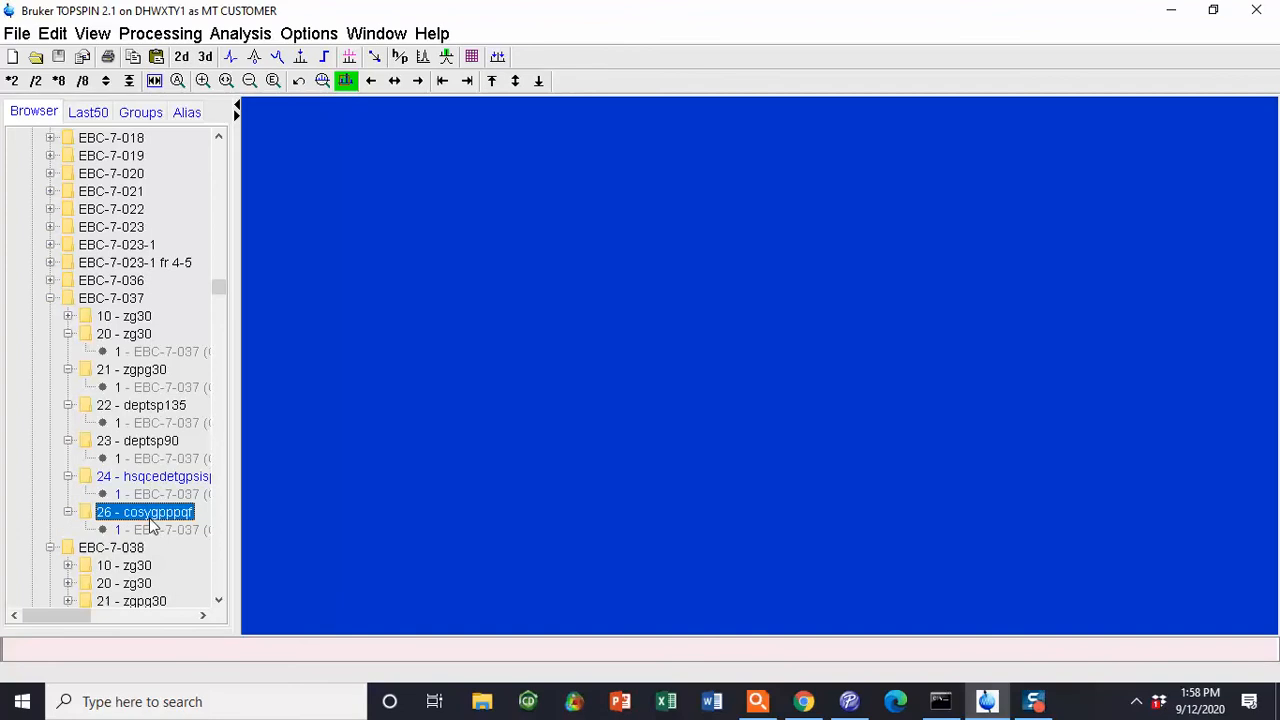
double_click(150, 530)
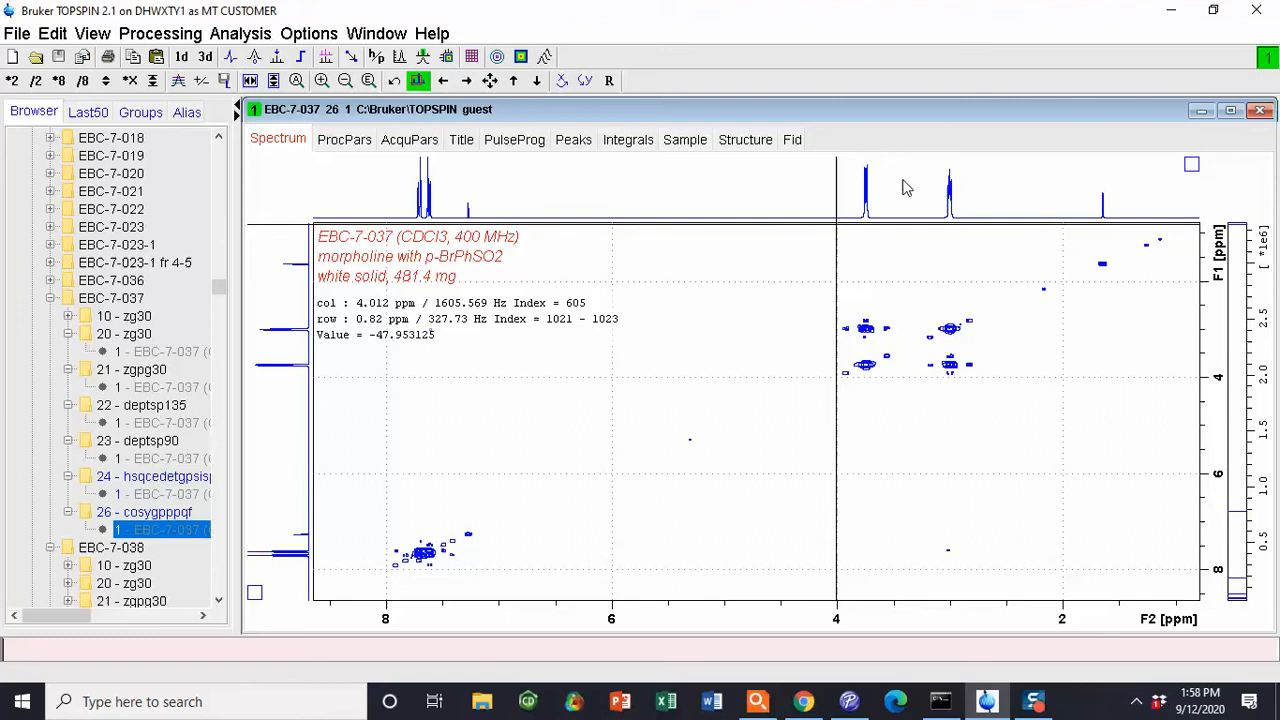
mouse_move(1020, 182)
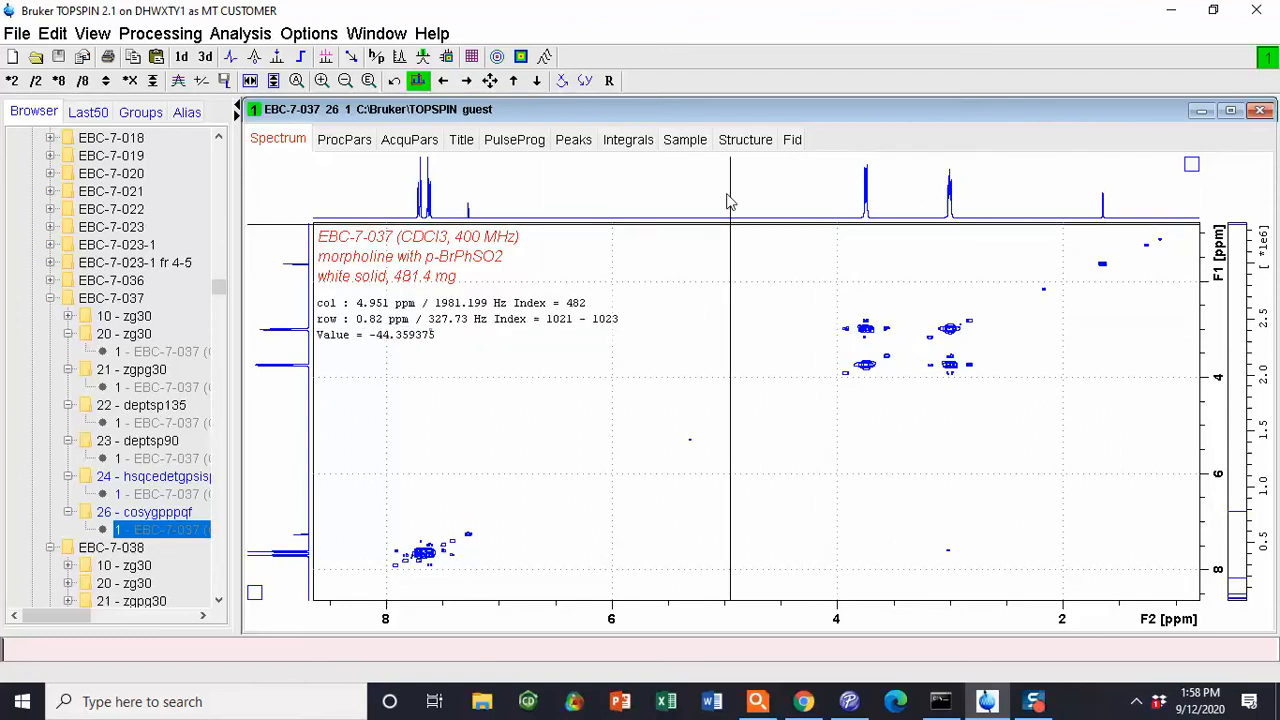
mouse_move(873, 205)
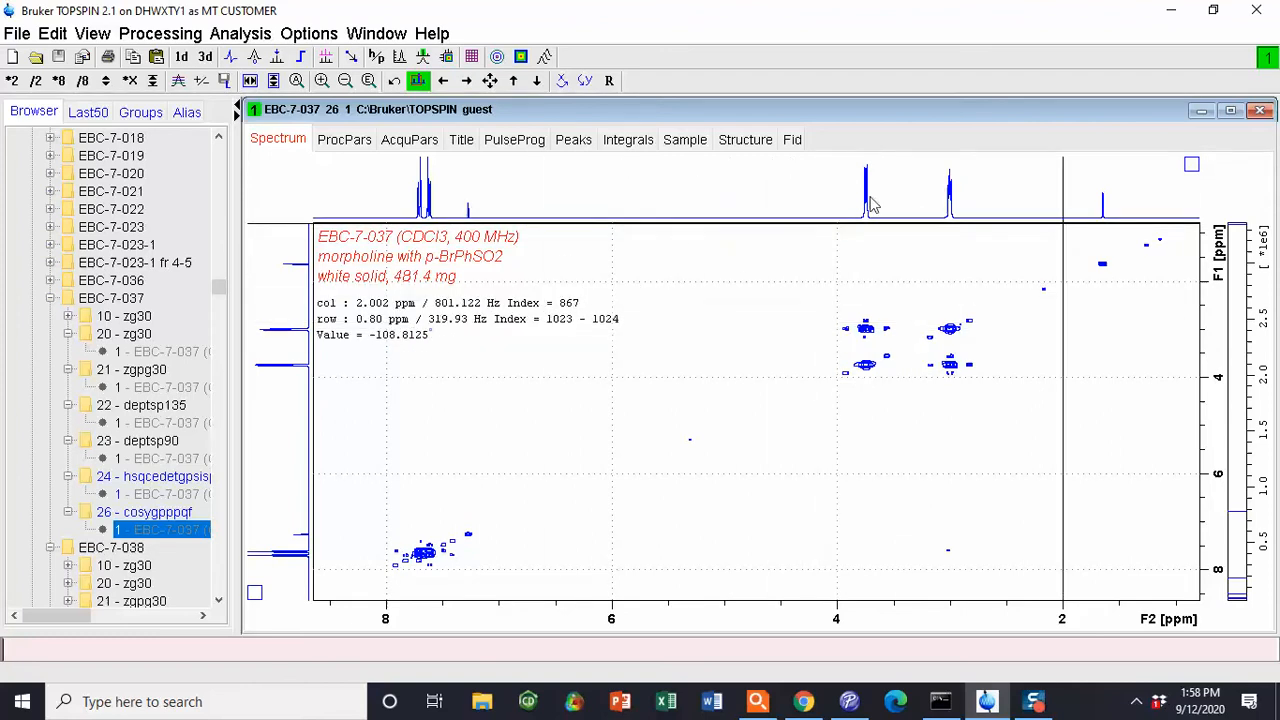
mouse_move(938, 270)
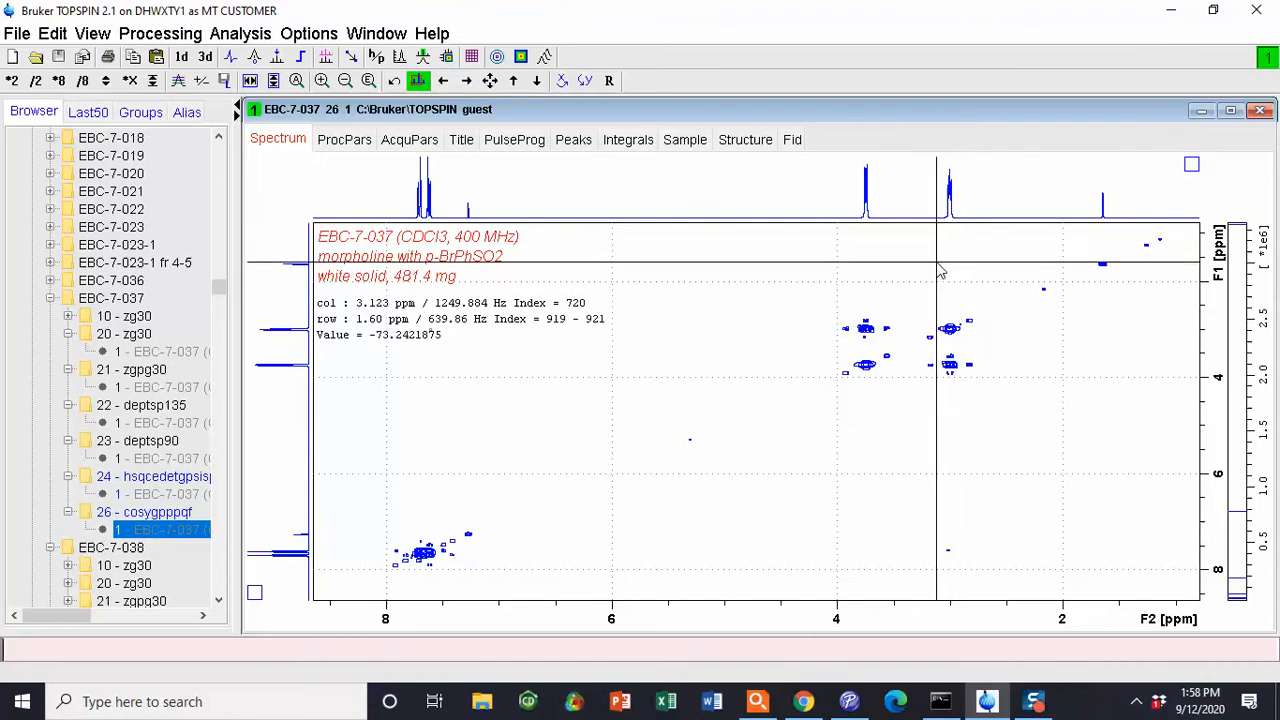
mouse_move(940, 207)
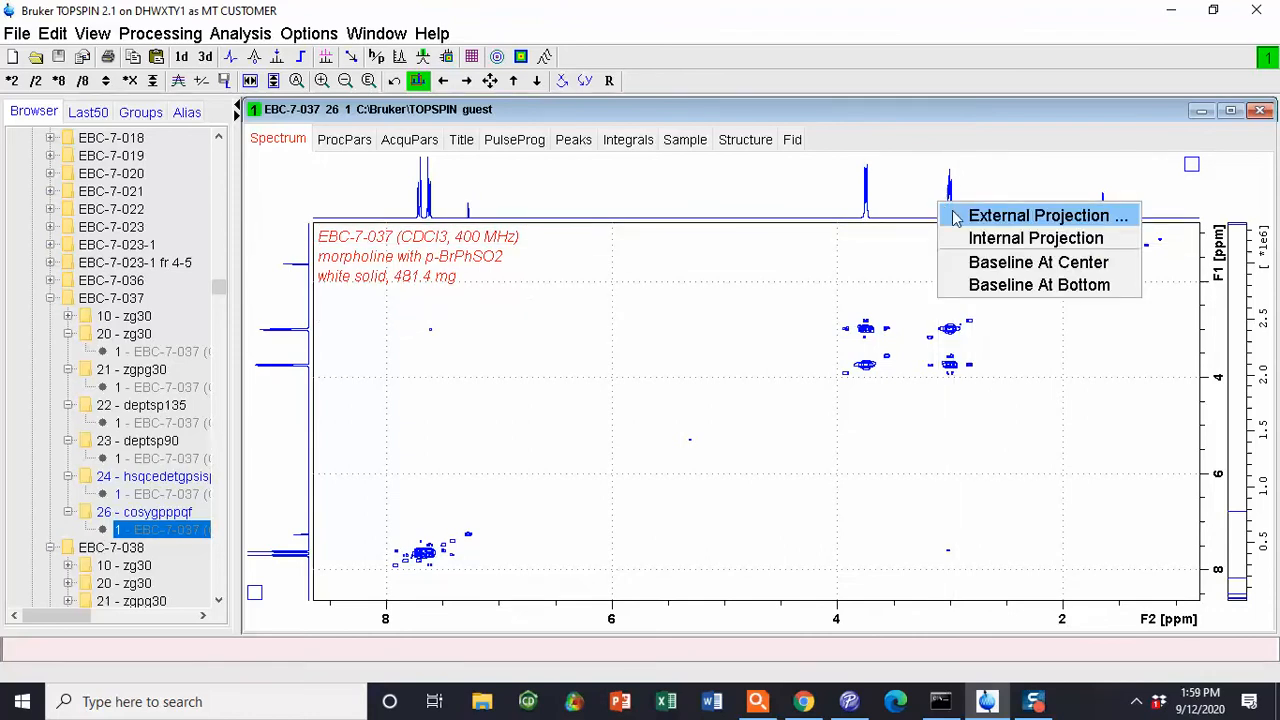
Step: Set external projections for F2 and F1 from EXPNO 20 via External Projection
click(1046, 215)
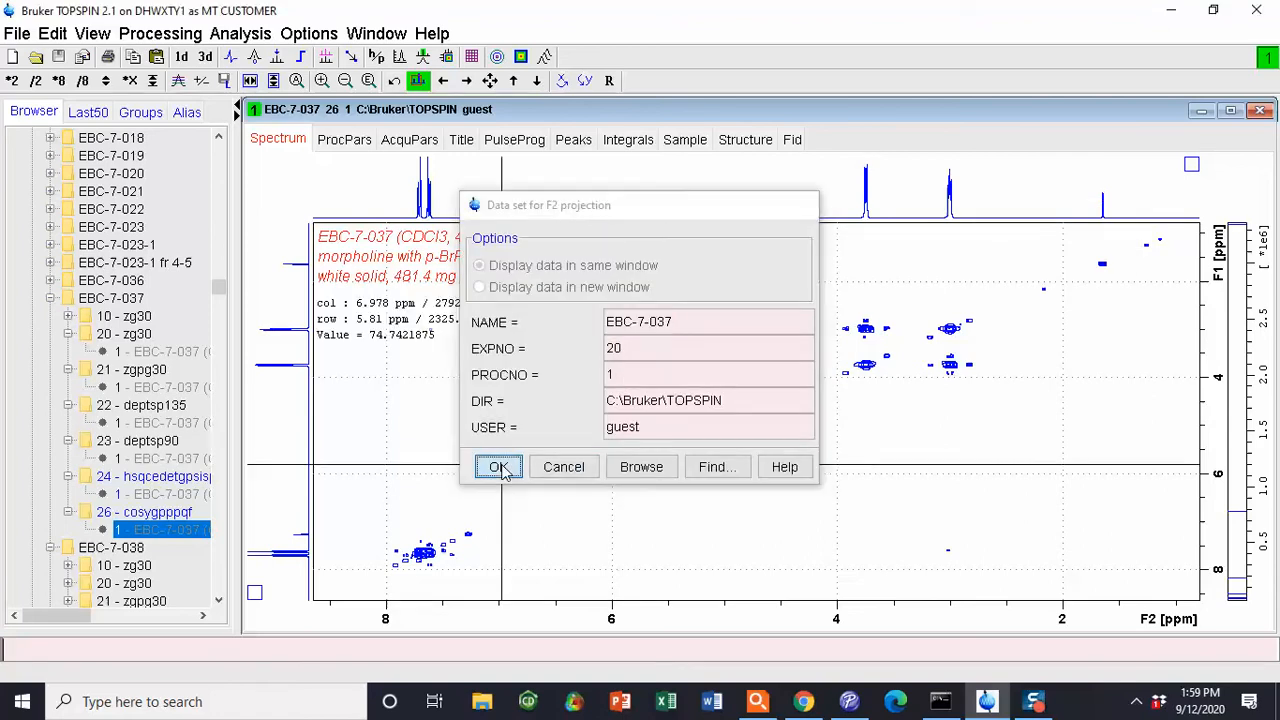
click(498, 467)
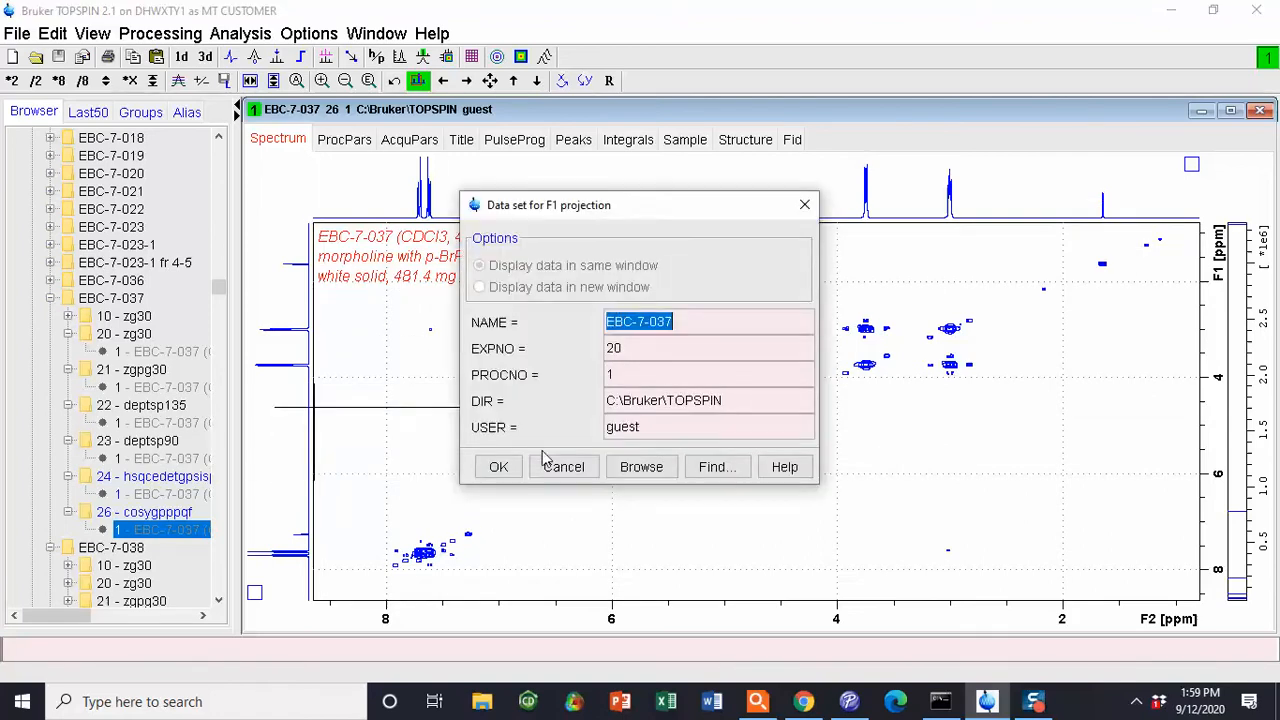
click(563, 466)
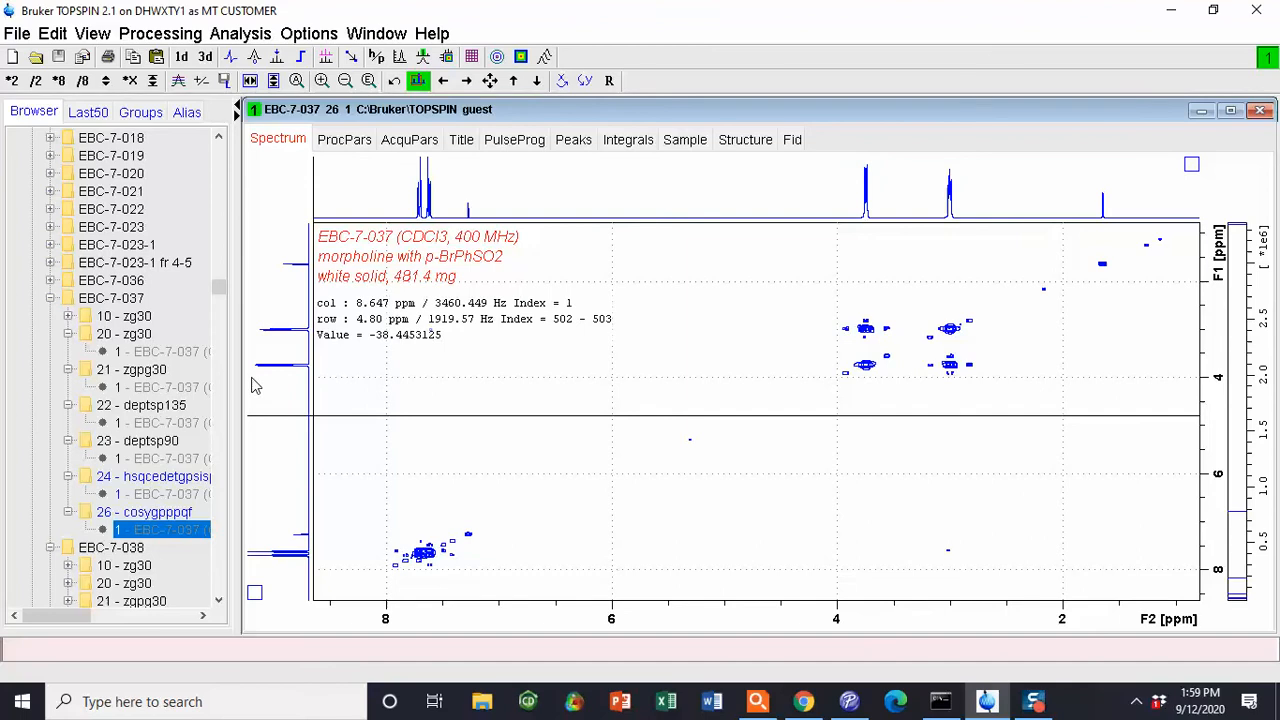
mouse_move(363, 493)
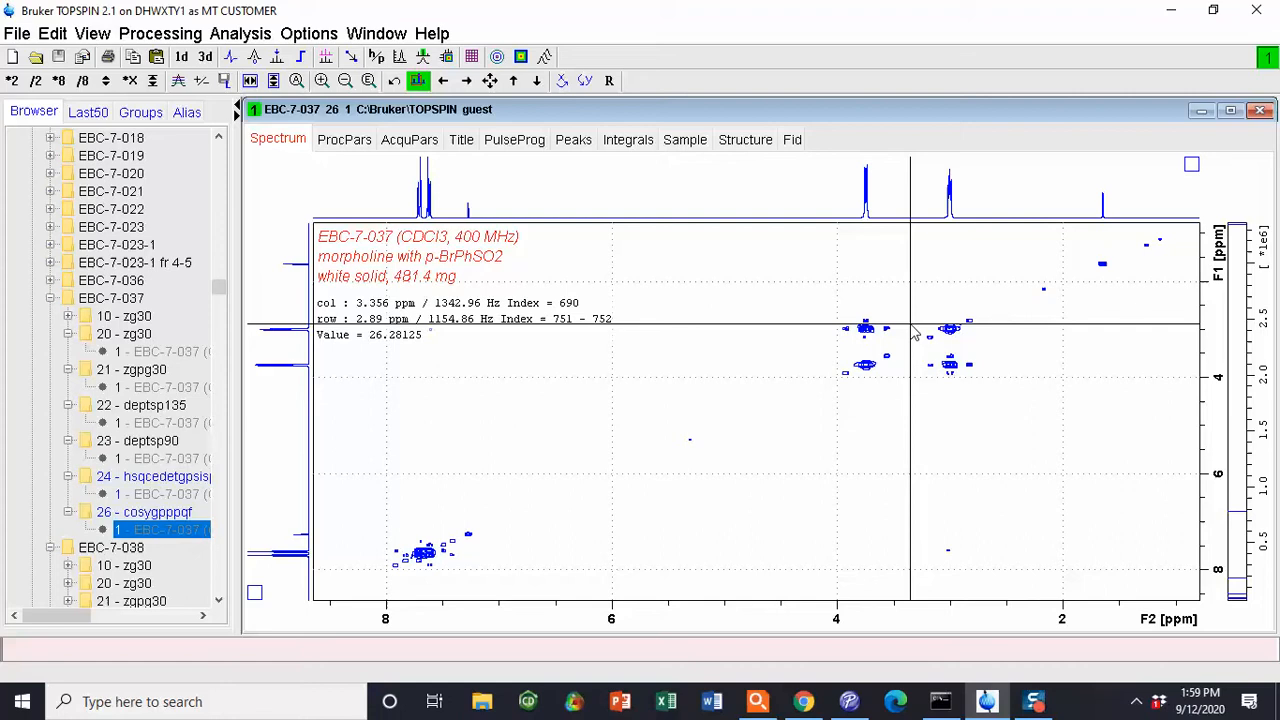
mouse_move(893, 300)
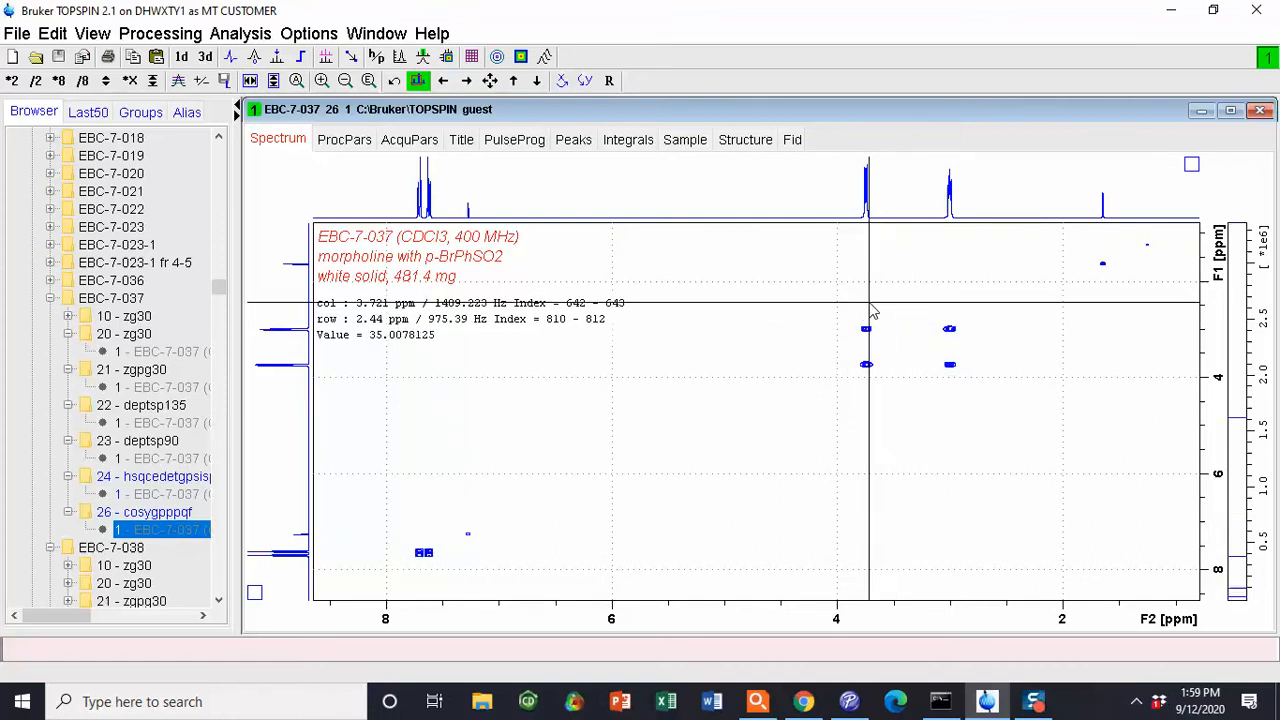
mouse_move(910, 333)
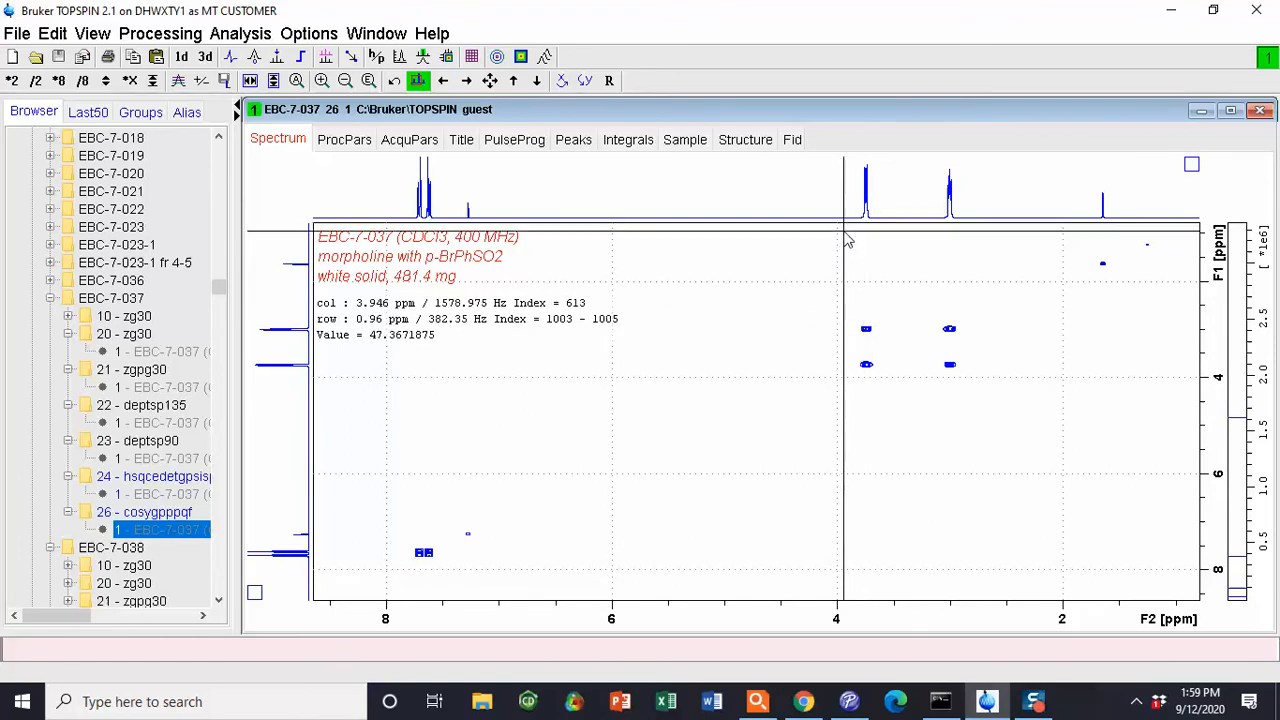
mouse_move(349, 319)
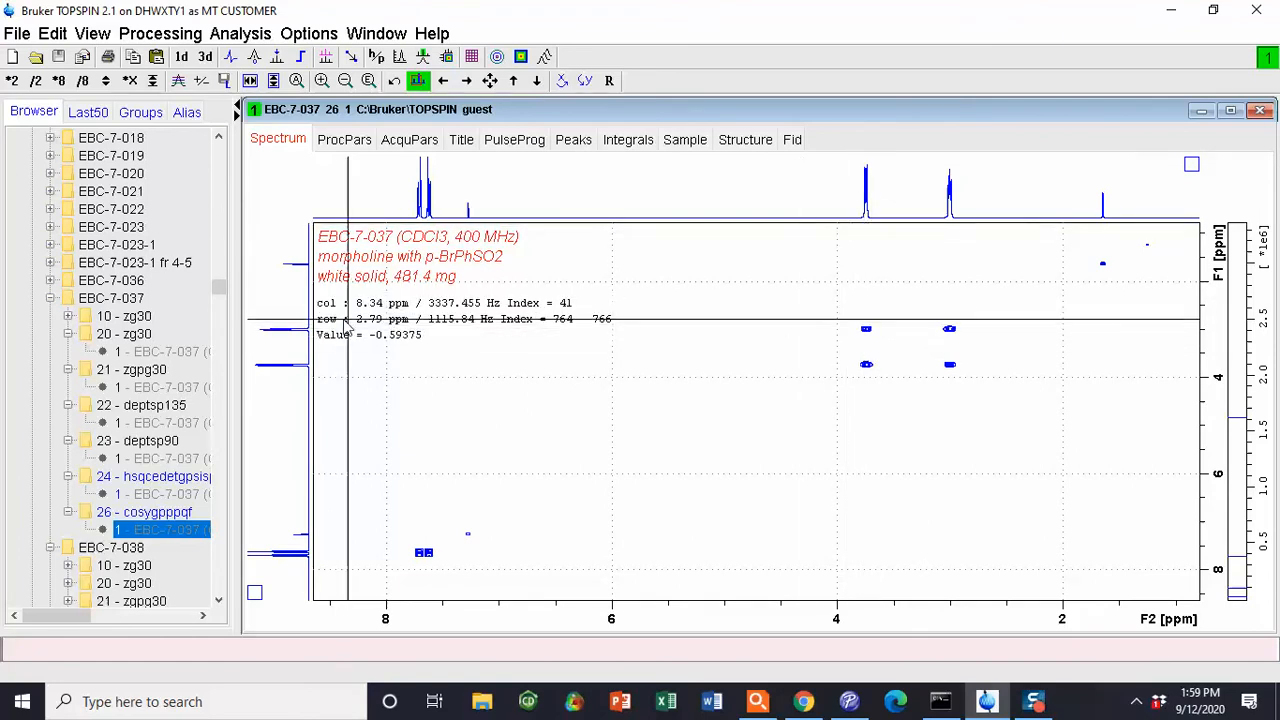
mouse_move(295, 330)
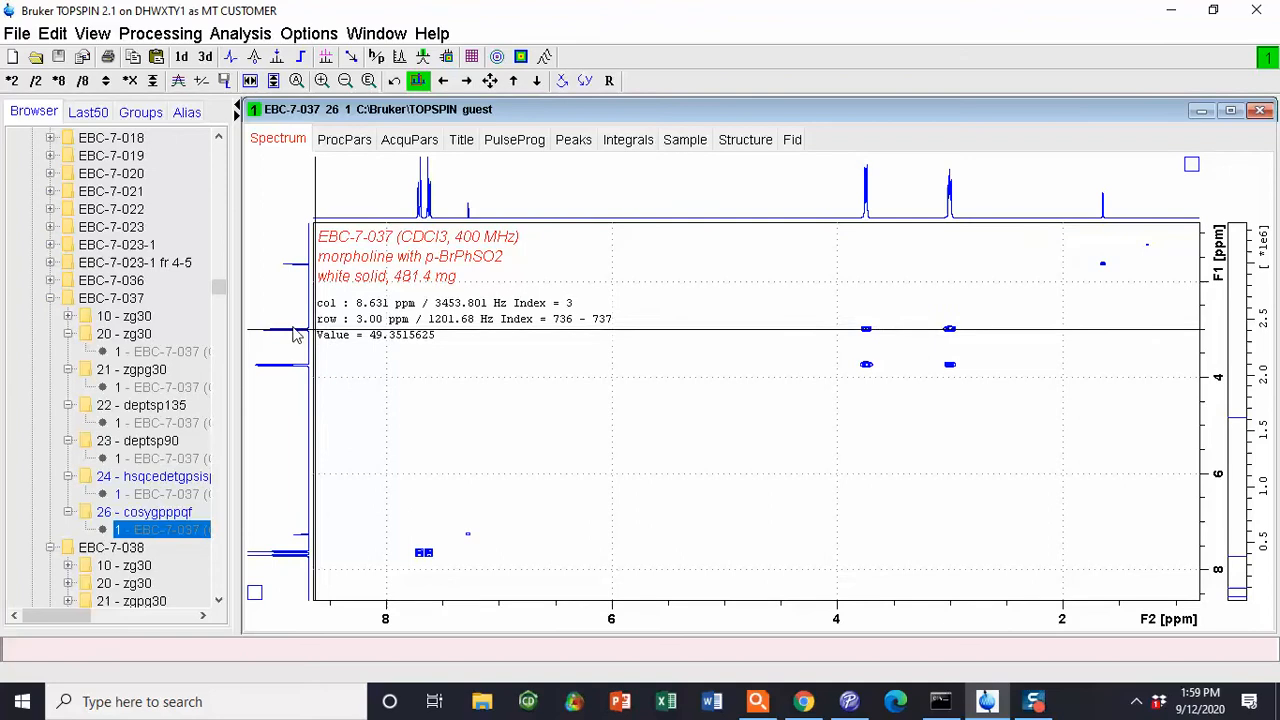
mouse_move(862, 330)
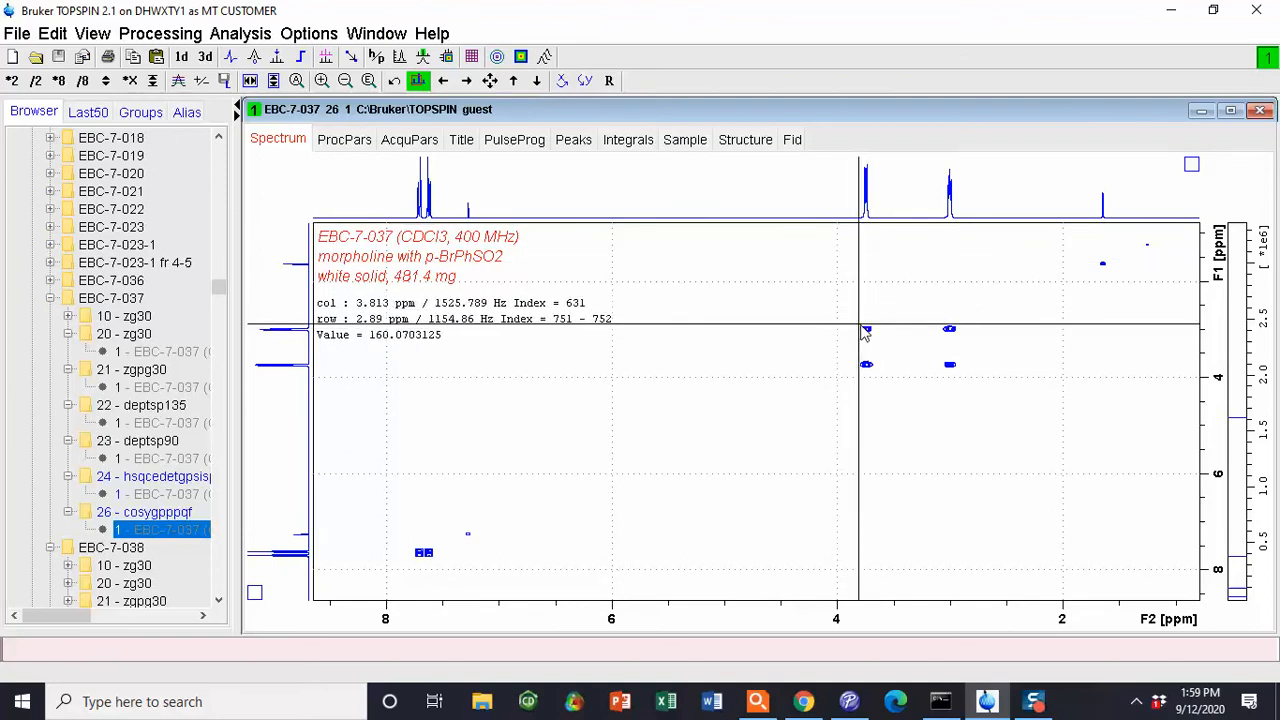
mouse_move(878, 238)
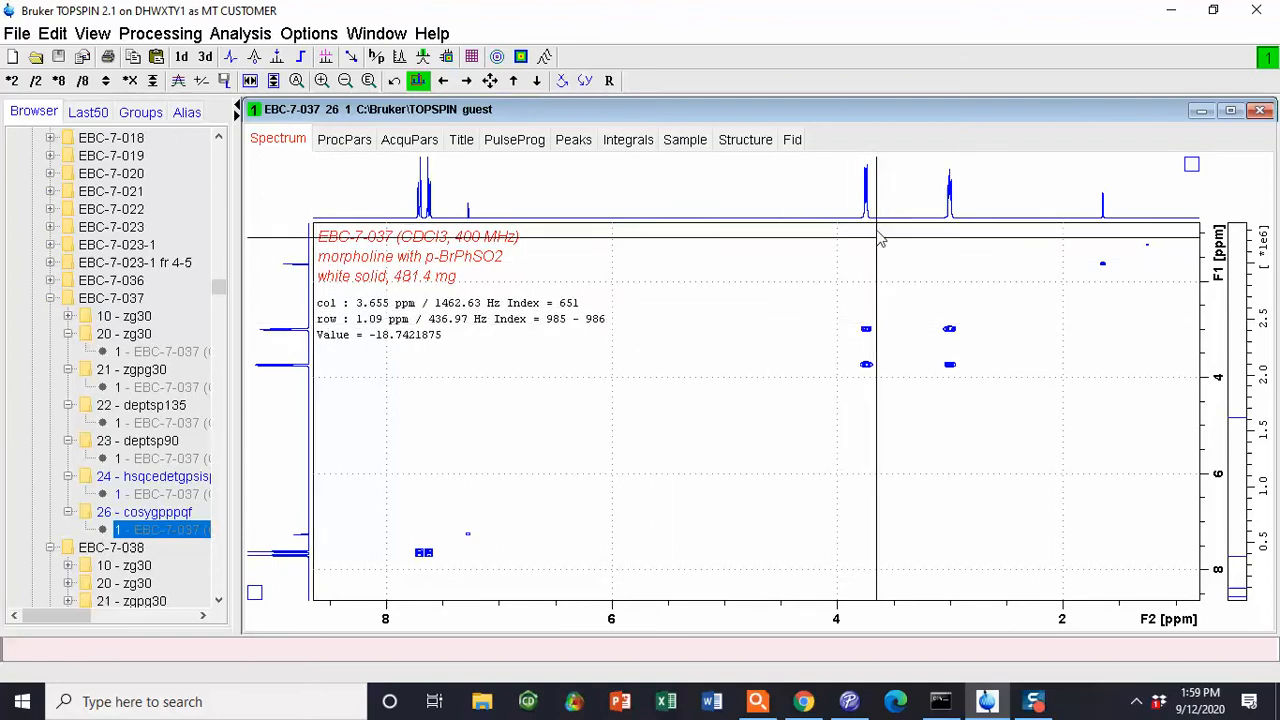
mouse_move(865, 338)
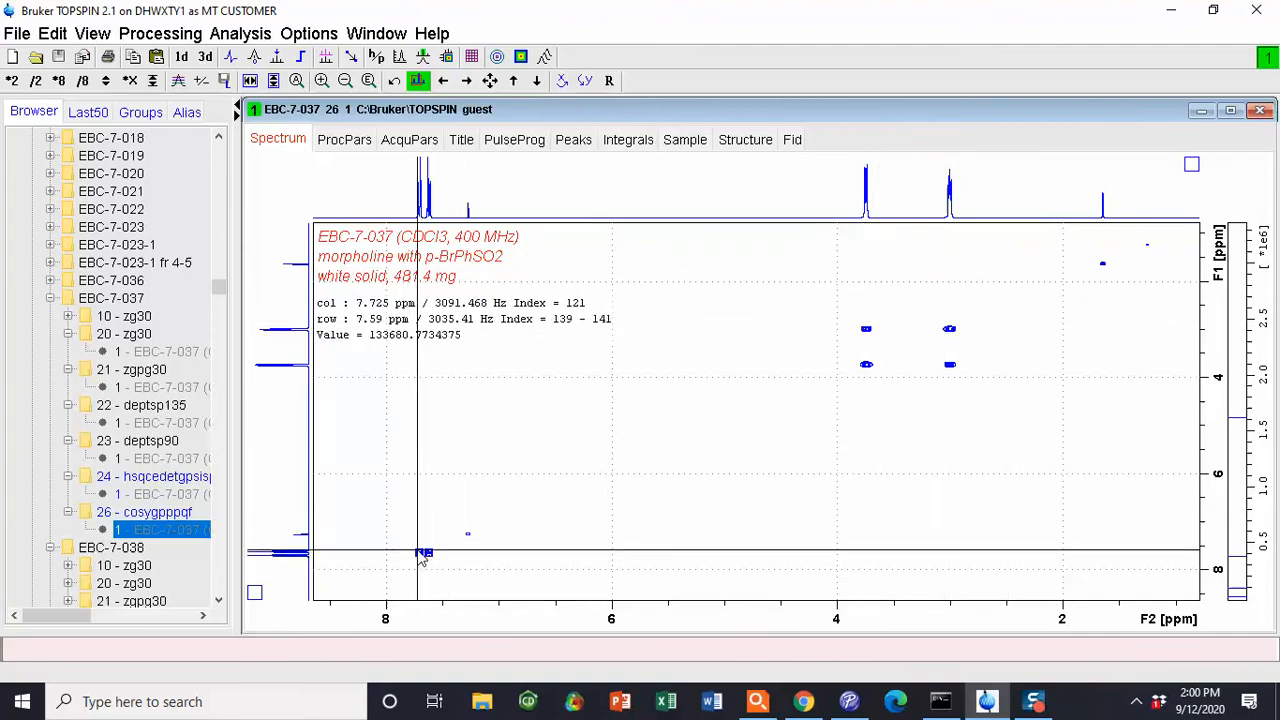
mouse_move(425, 555)
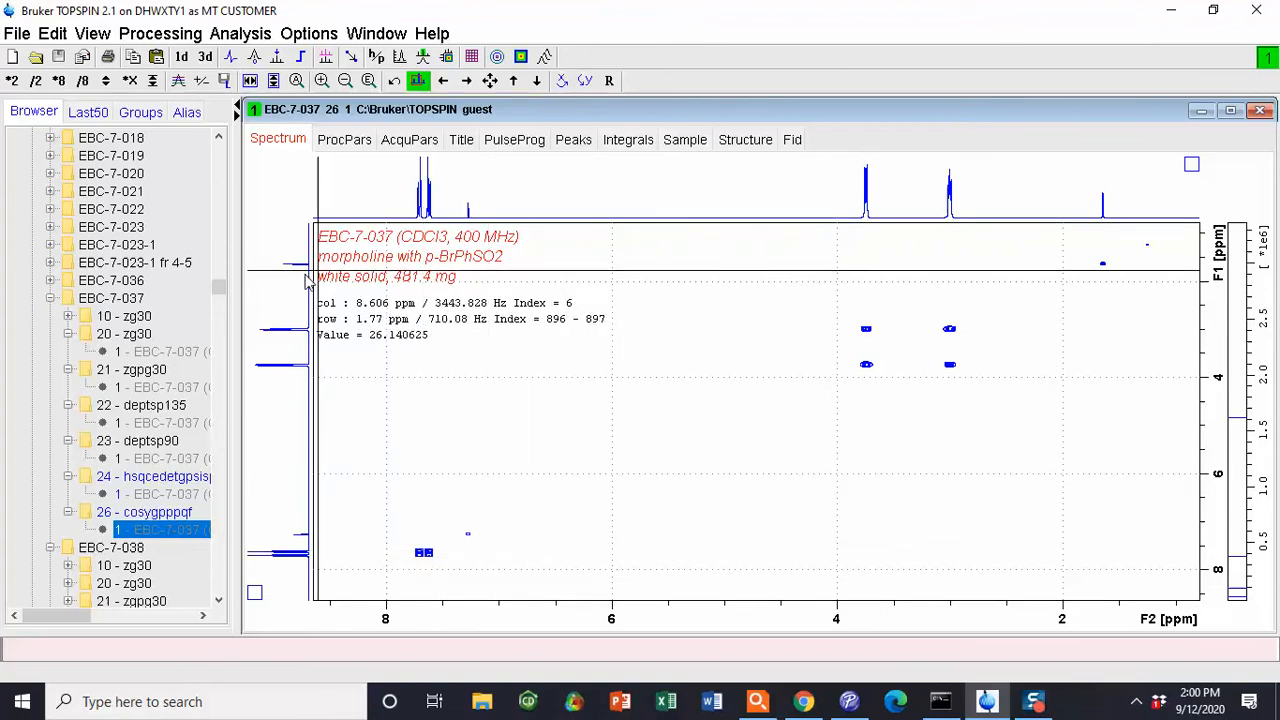
mouse_move(453, 278)
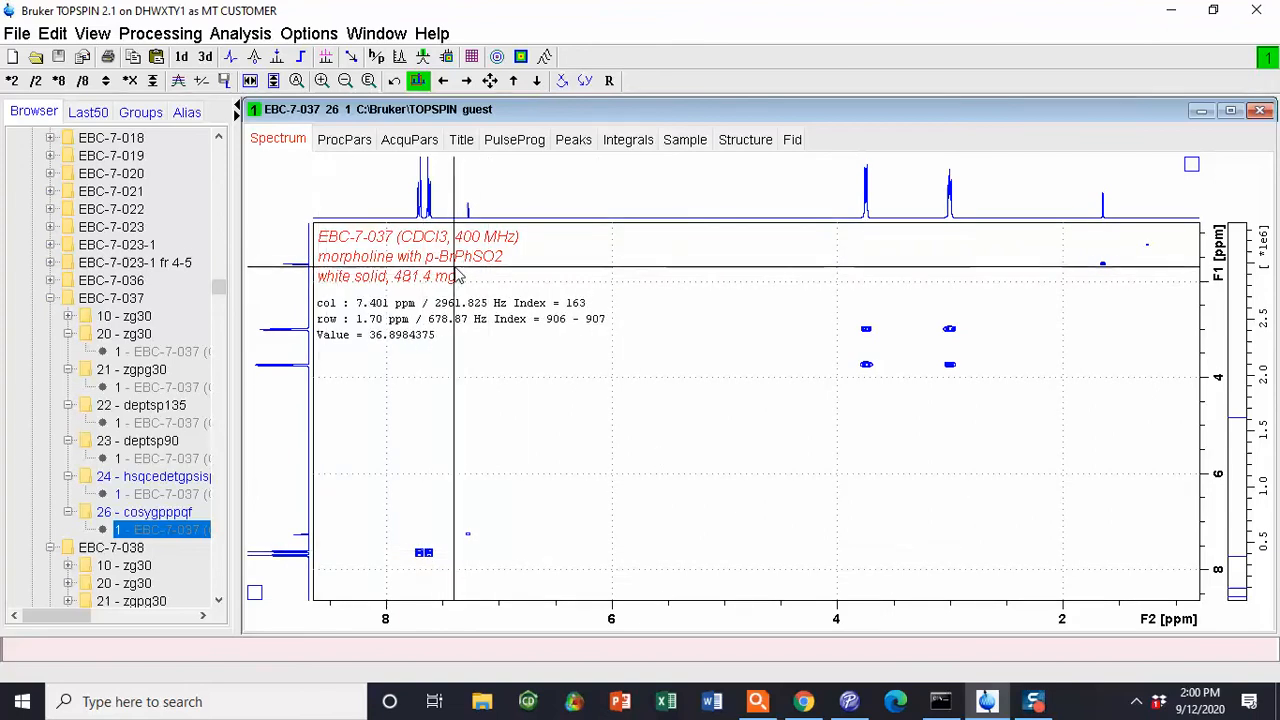
mouse_move(493, 275)
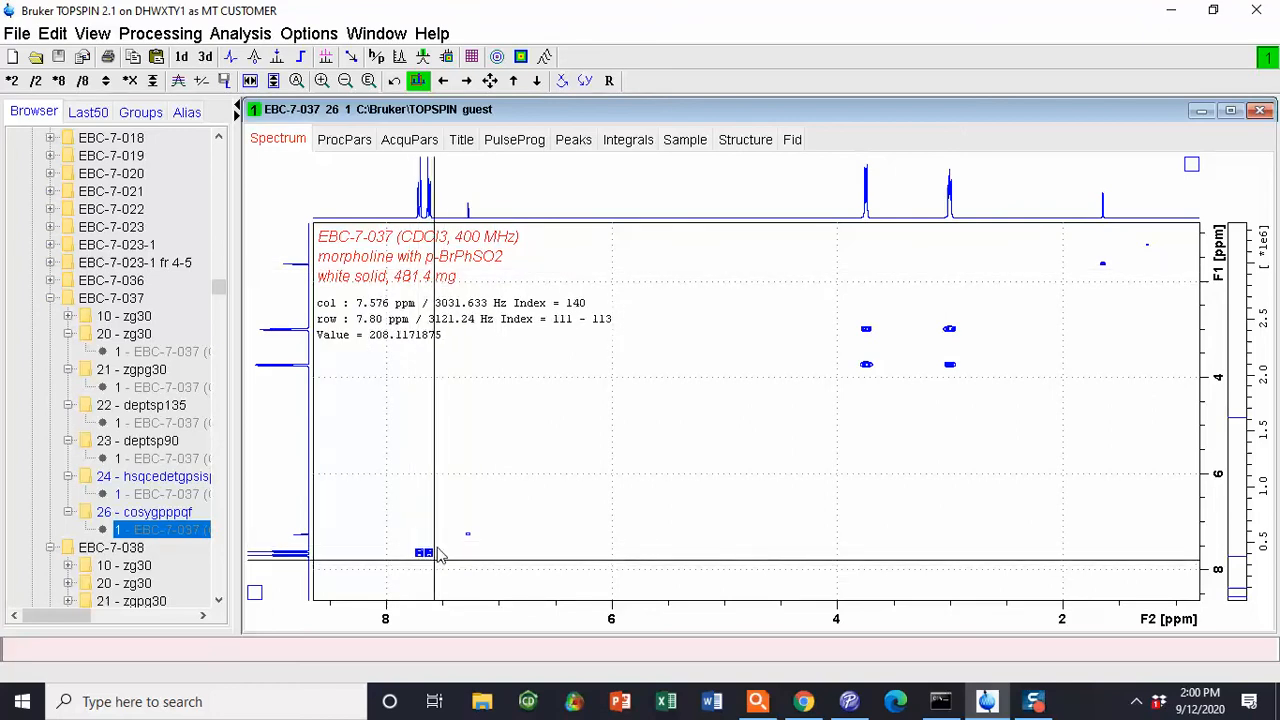
mouse_move(340, 268)
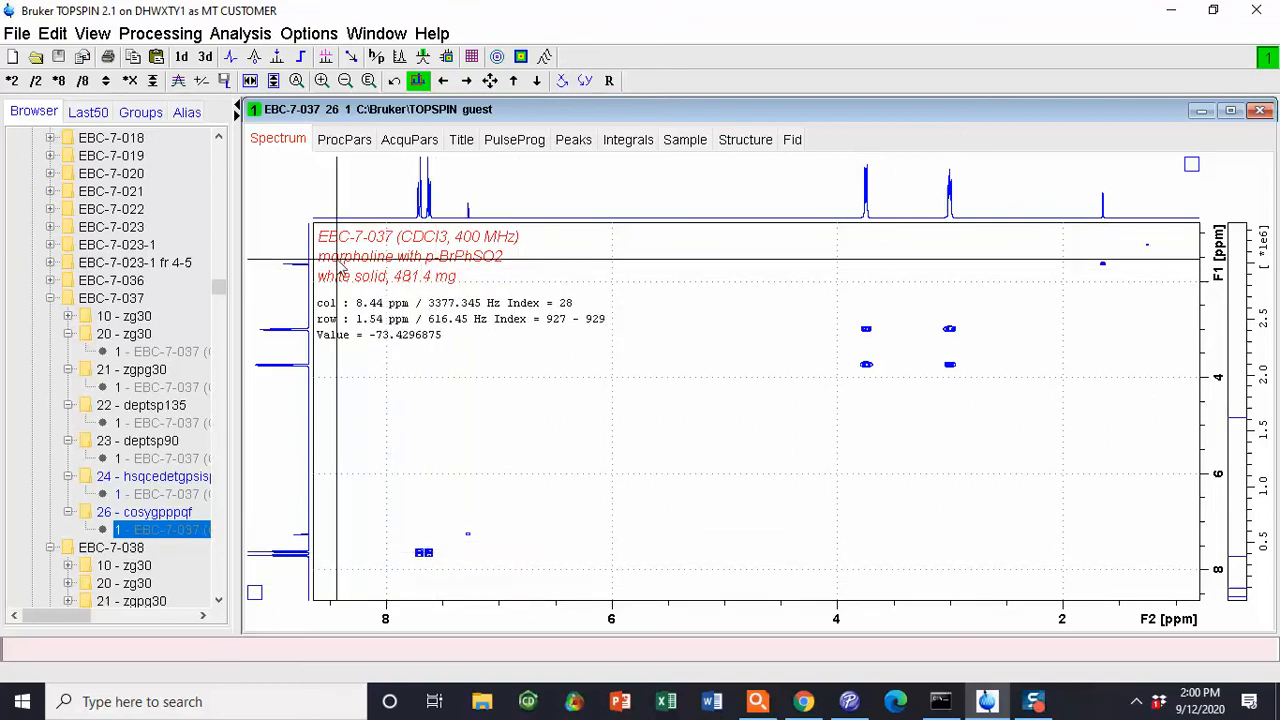
mouse_move(1030, 303)
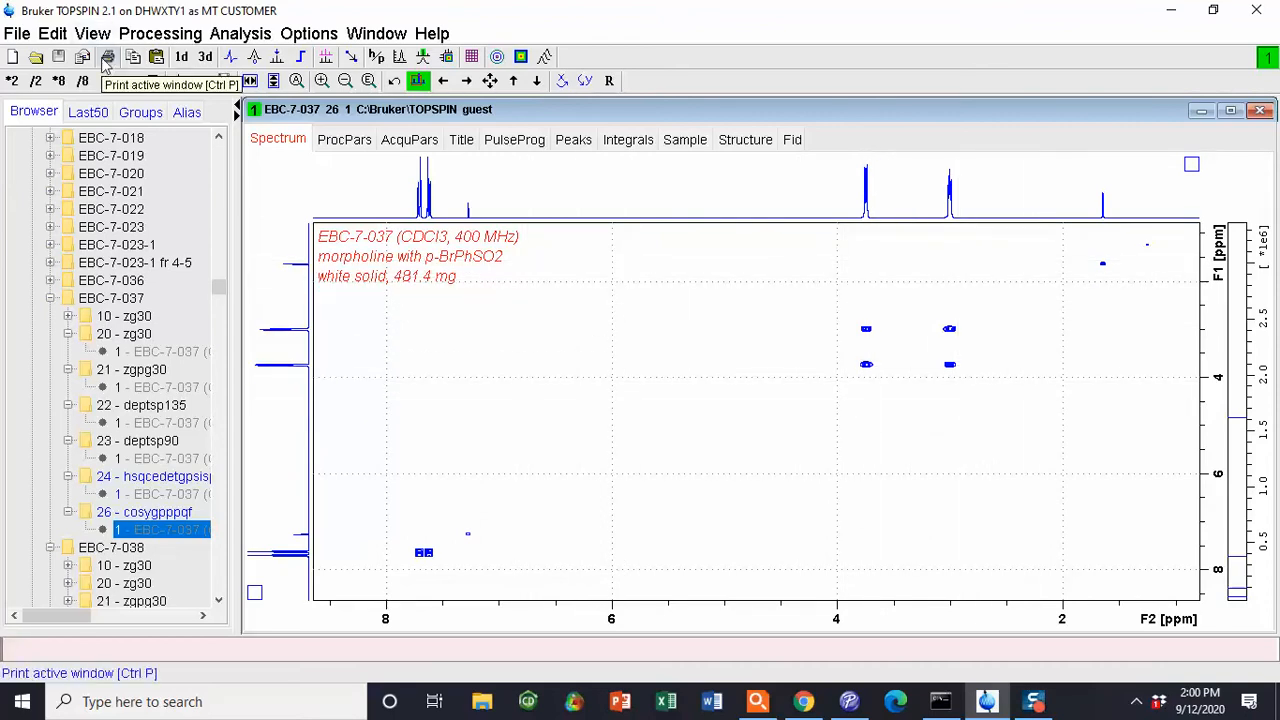
Step: Print with layout +/1D_1HCOSY_MGD.xwp, starting the Plot Editor
click(107, 57)
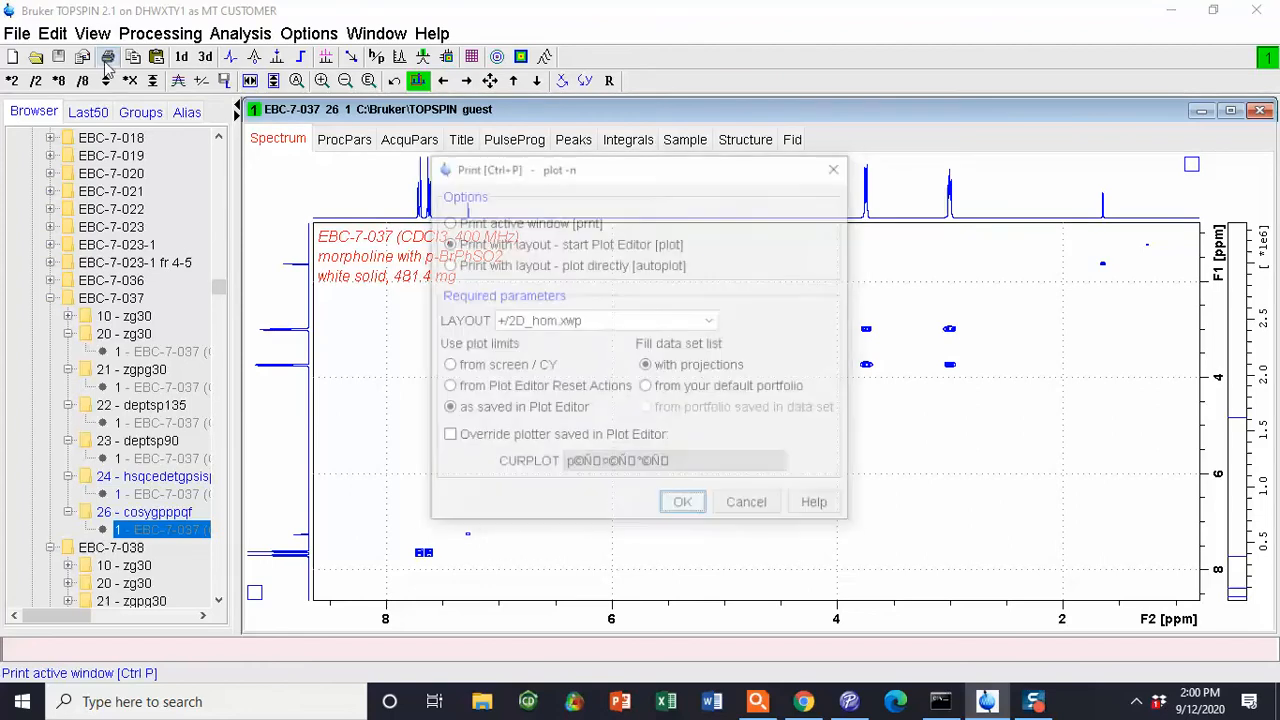
click(710, 320)
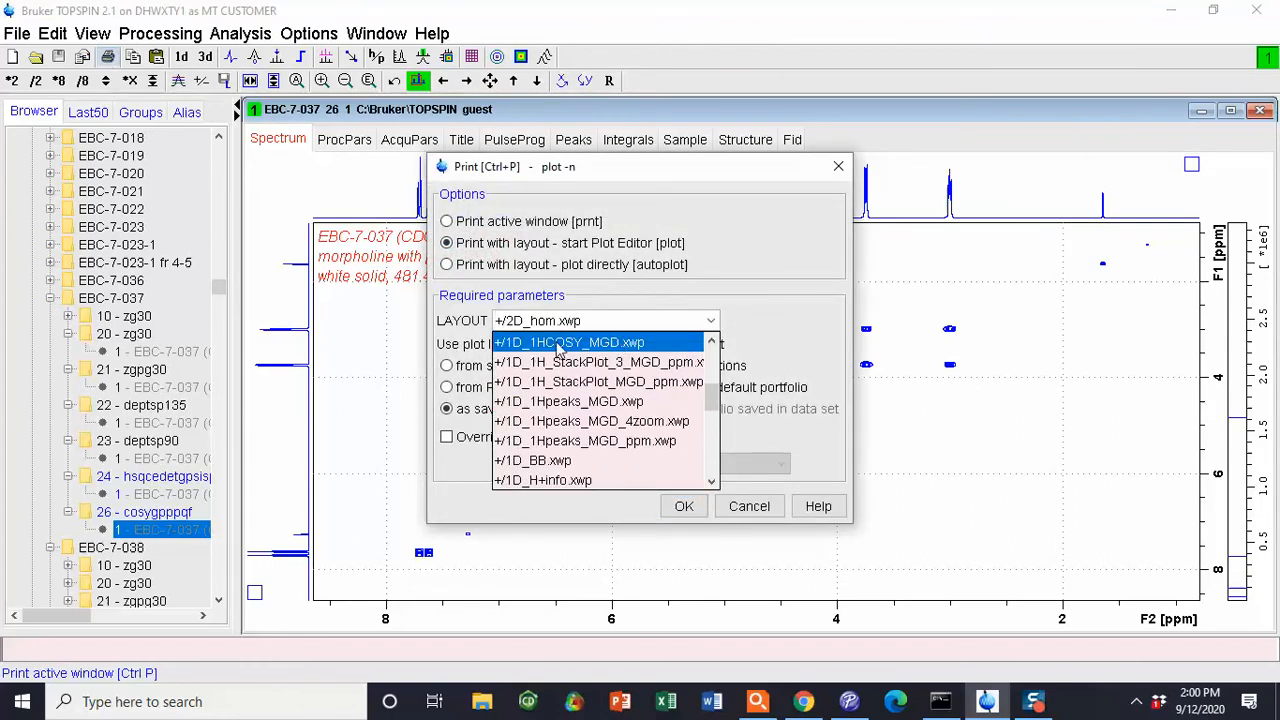
mouse_move(600, 347)
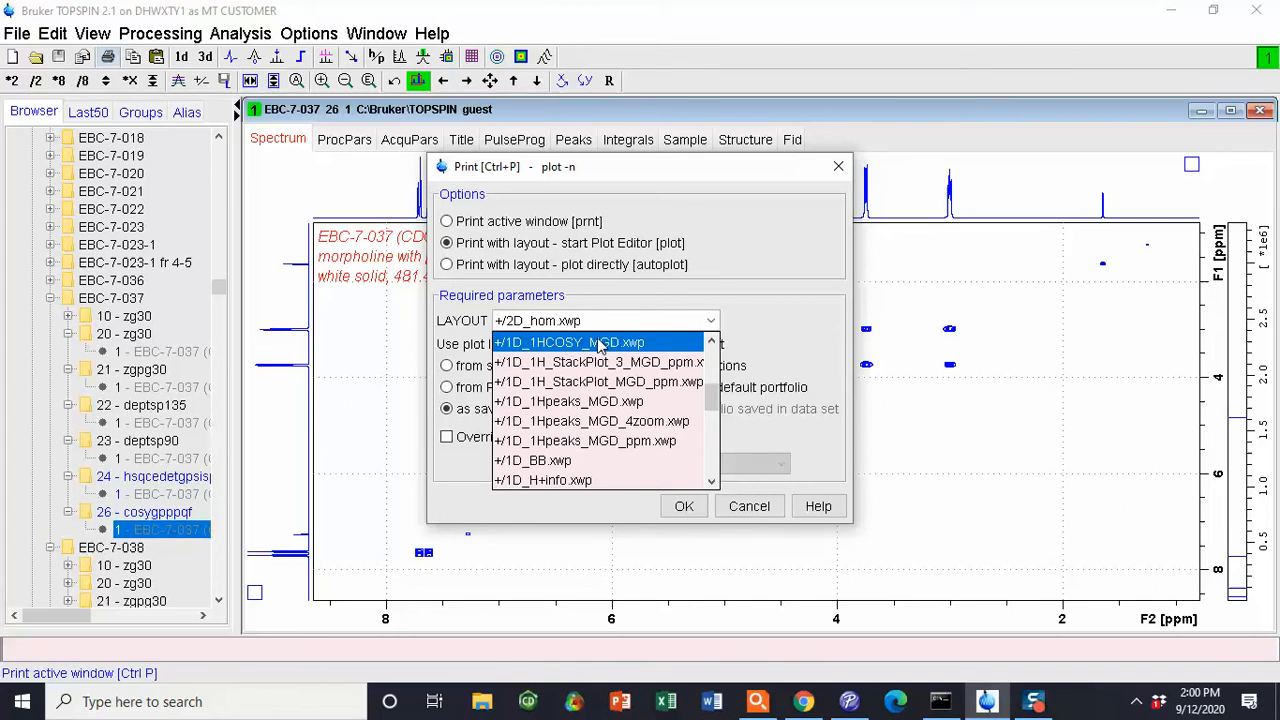
click(568, 342)
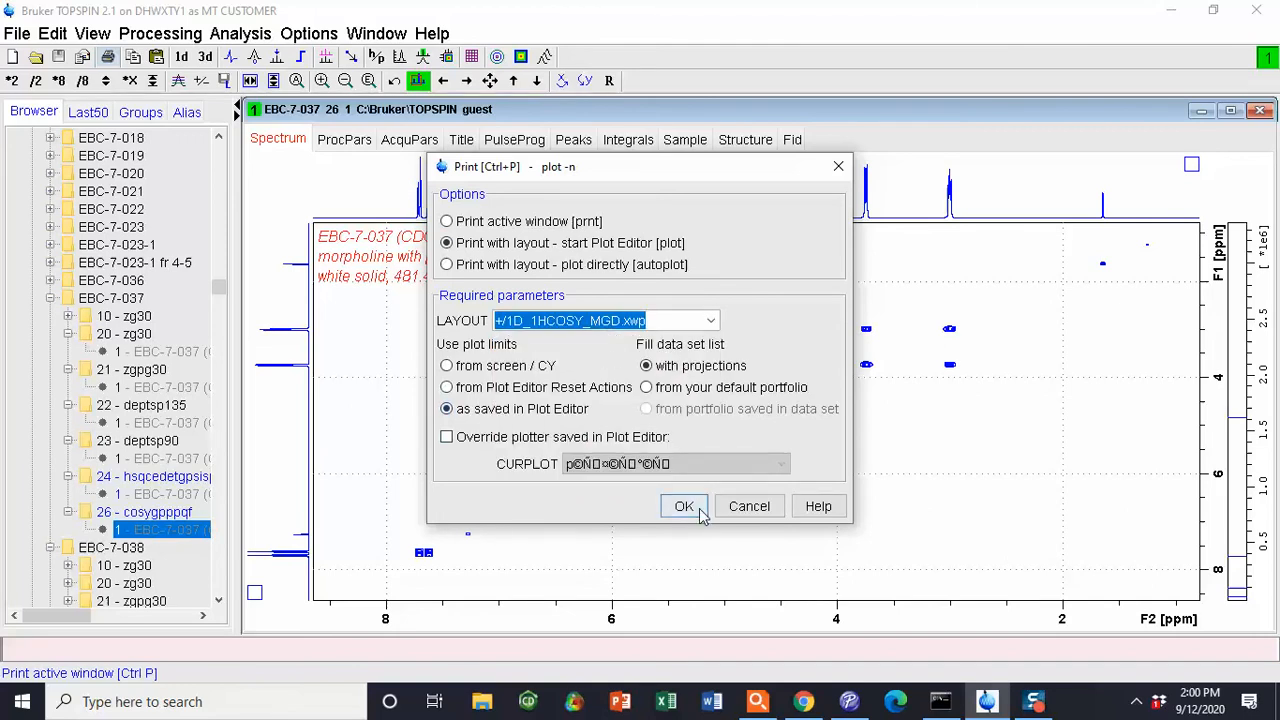
click(683, 506)
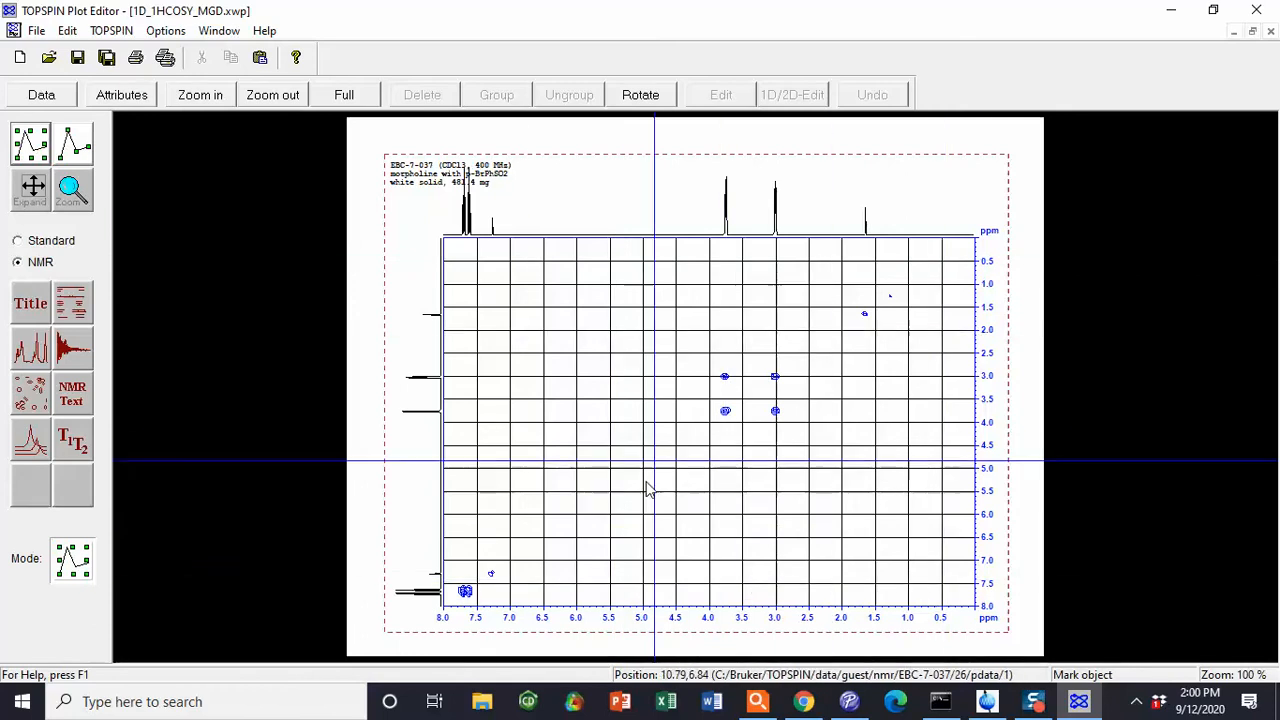
mouse_move(637, 585)
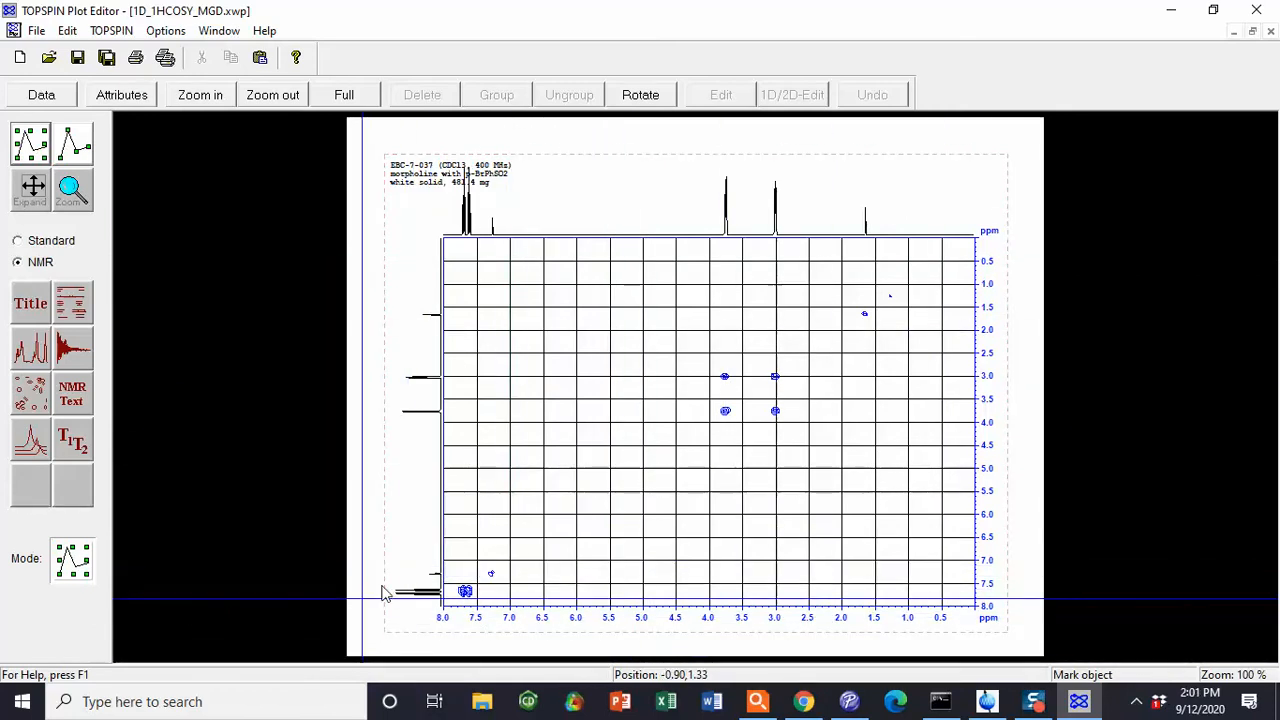
click(700, 400)
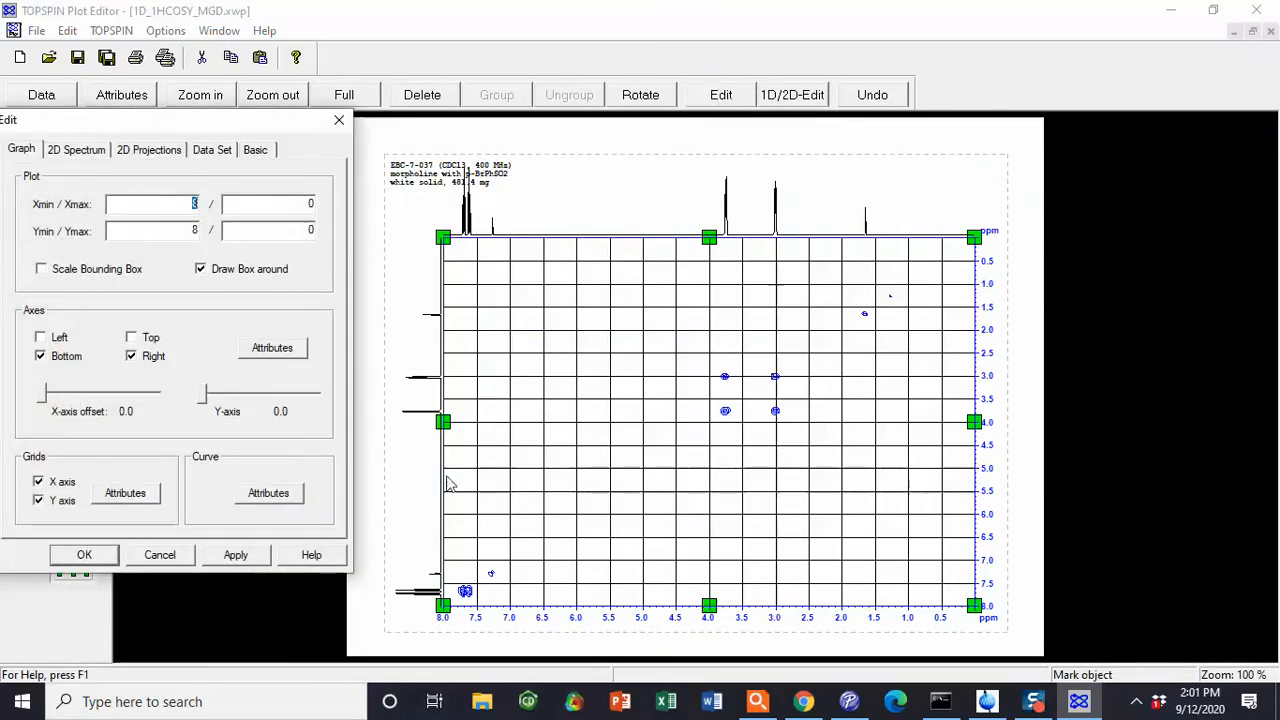
mouse_move(408, 654)
text(9)
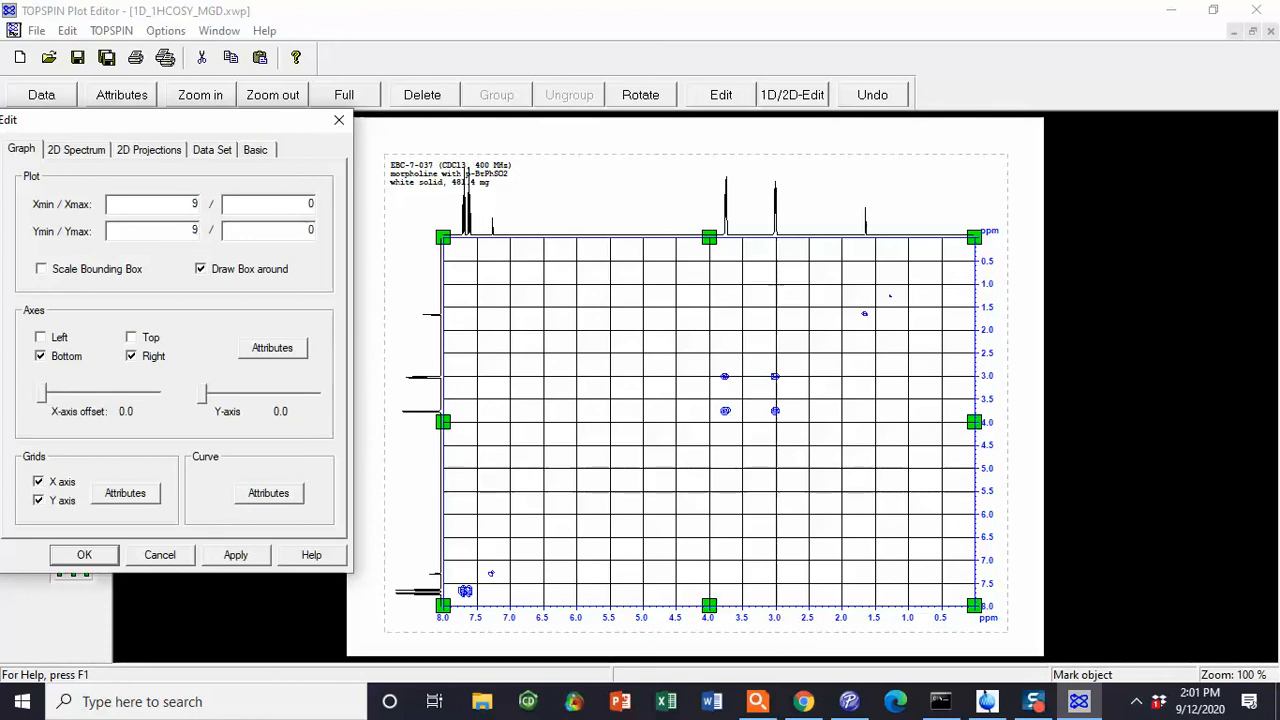
click(84, 554)
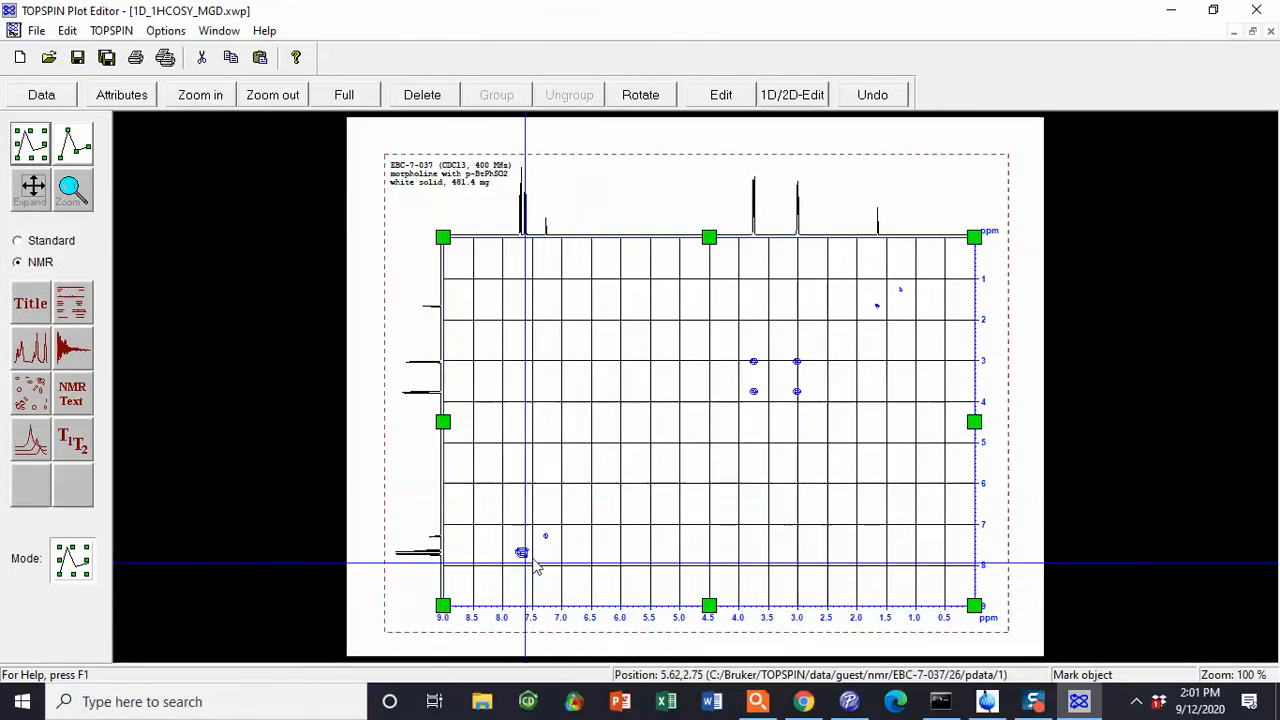
mouse_move(923, 603)
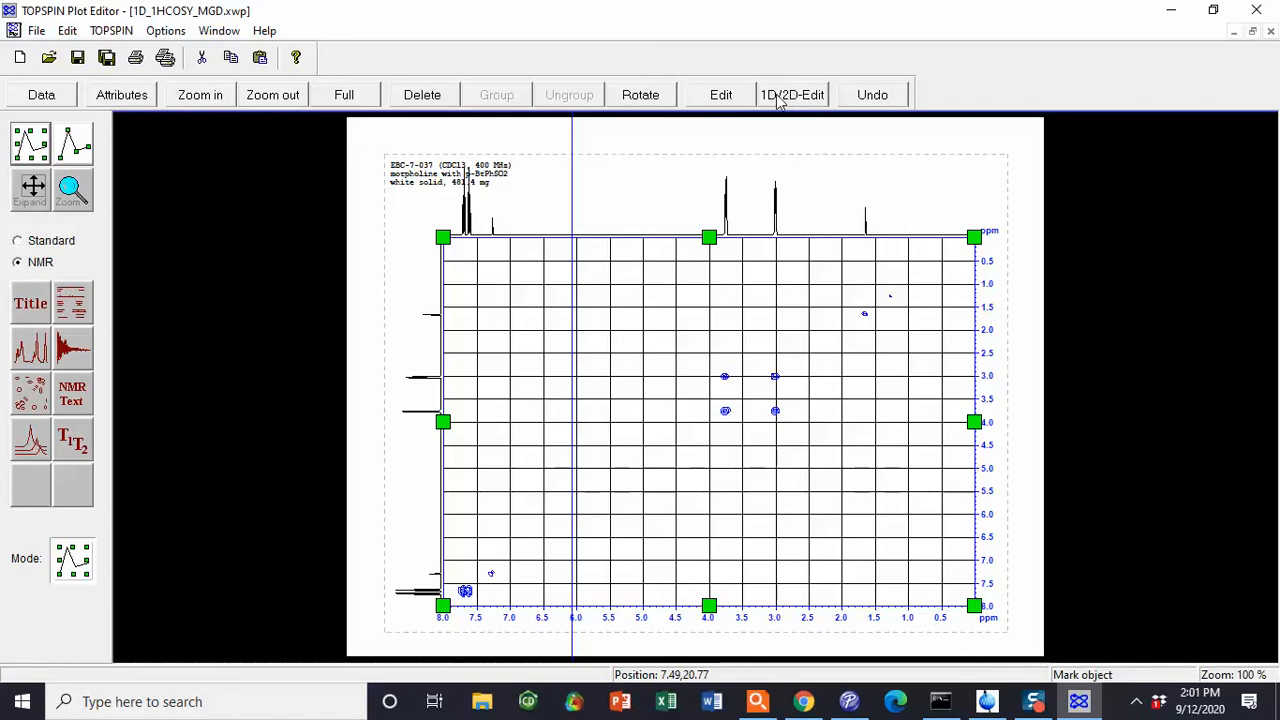
Step: Adjust contour levels and colours in Edit 2D Display Object, then close it
click(792, 94)
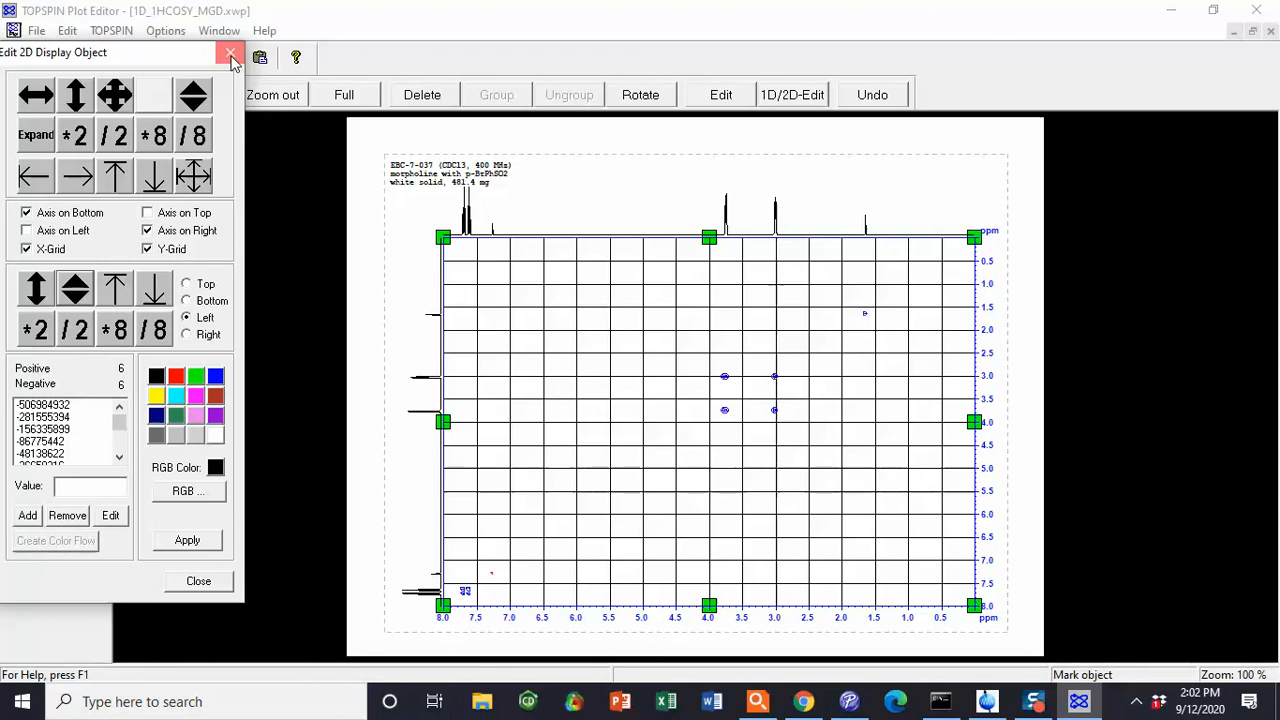
click(231, 53)
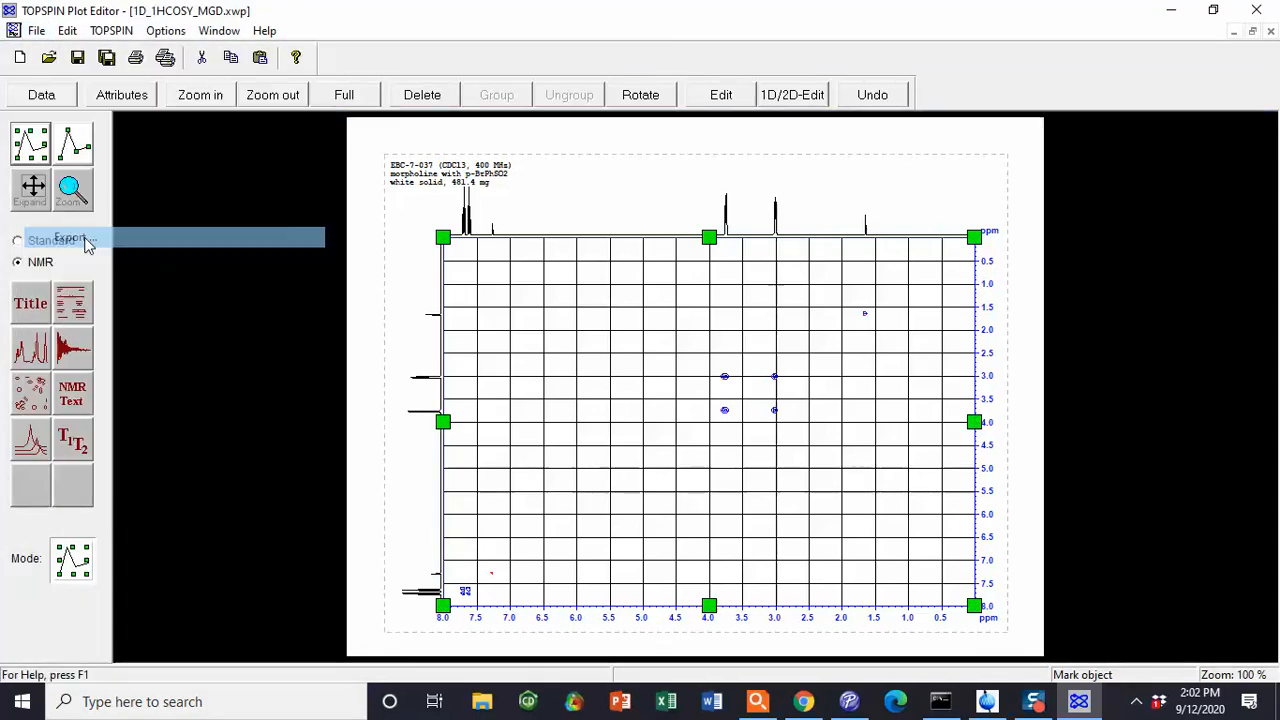
Step: Export the plot as an 'EBC-7-037 COSY' Acrobat PDF at 360 dpi
click(70, 238)
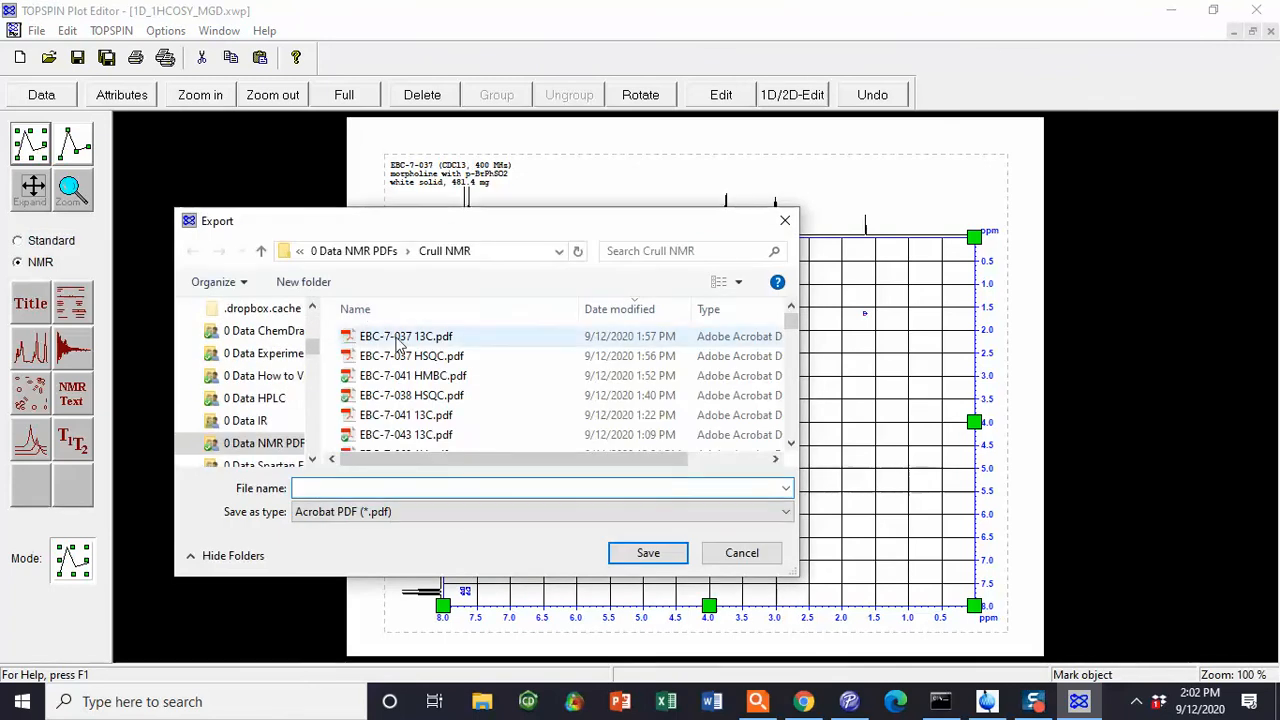
text(EBC-7-037 CO)
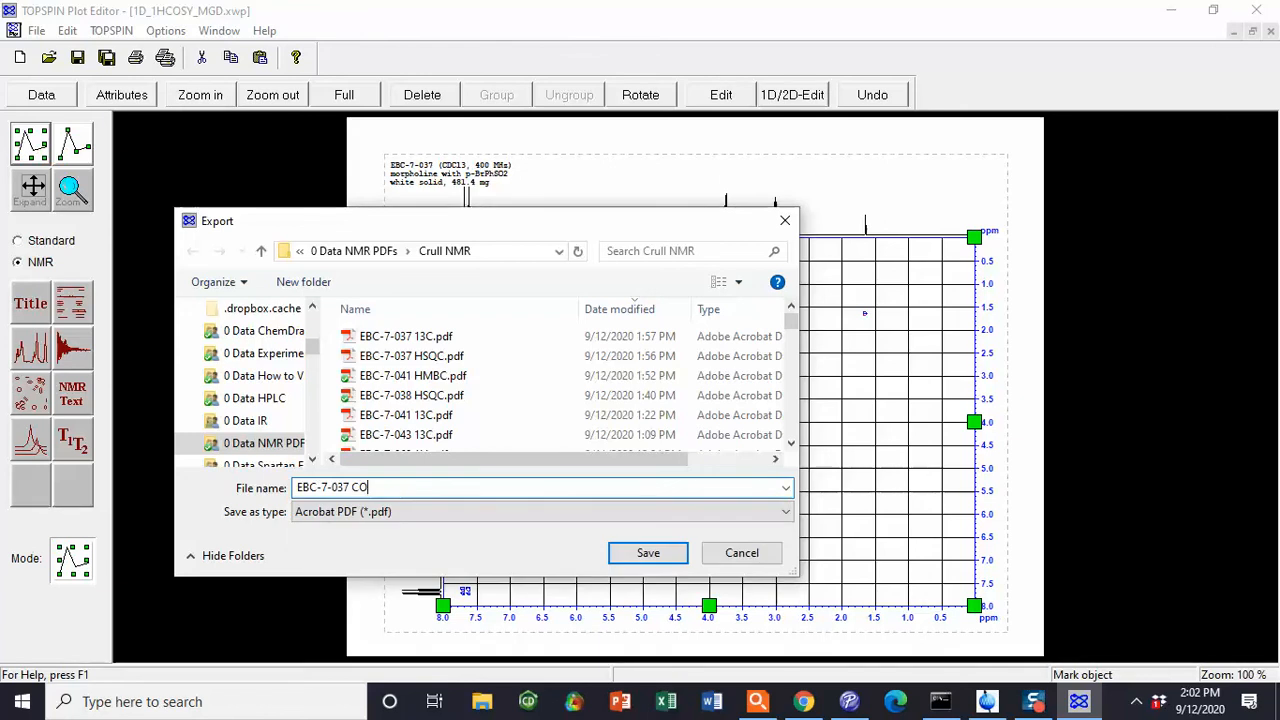
click(647, 552)
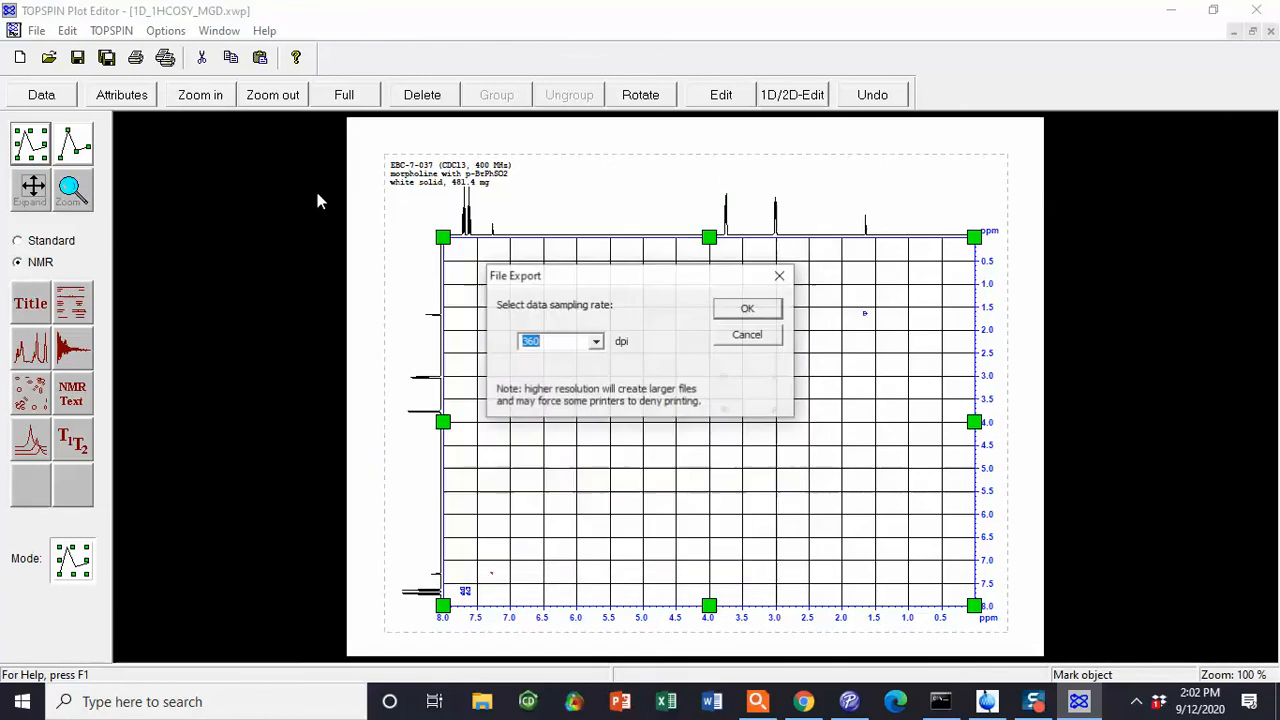
click(747, 307)
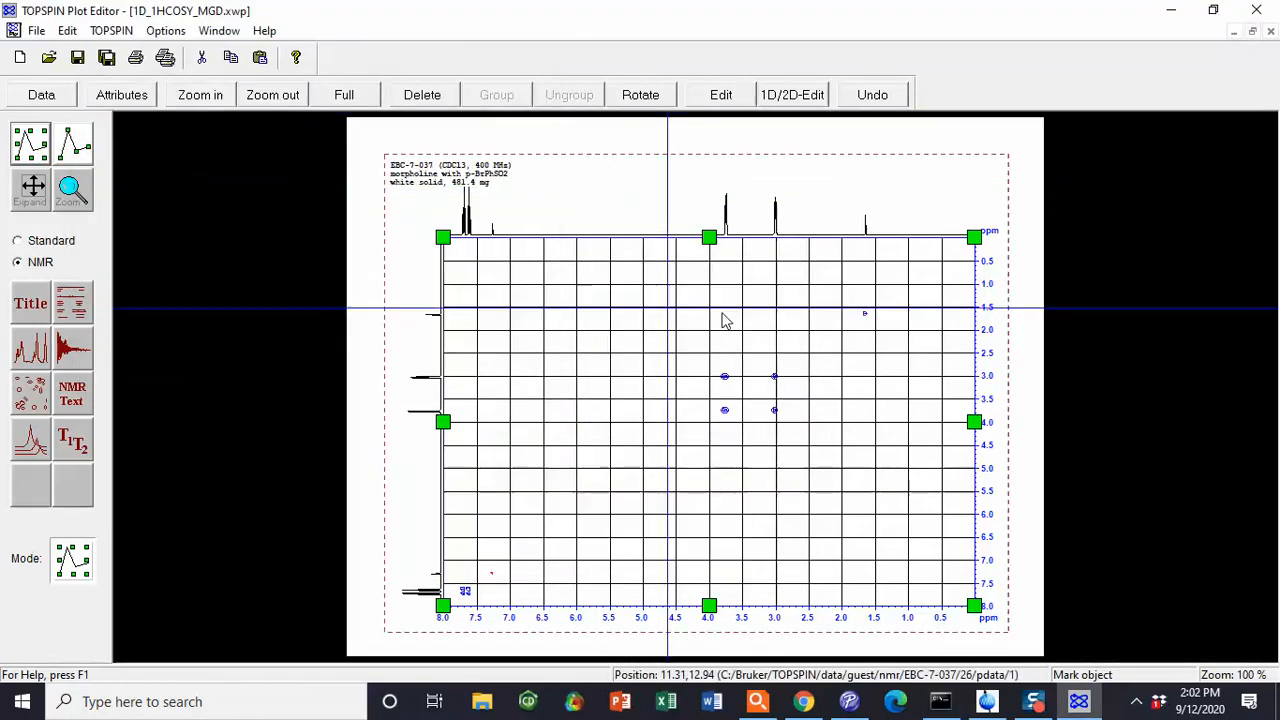
mouse_move(788, 324)
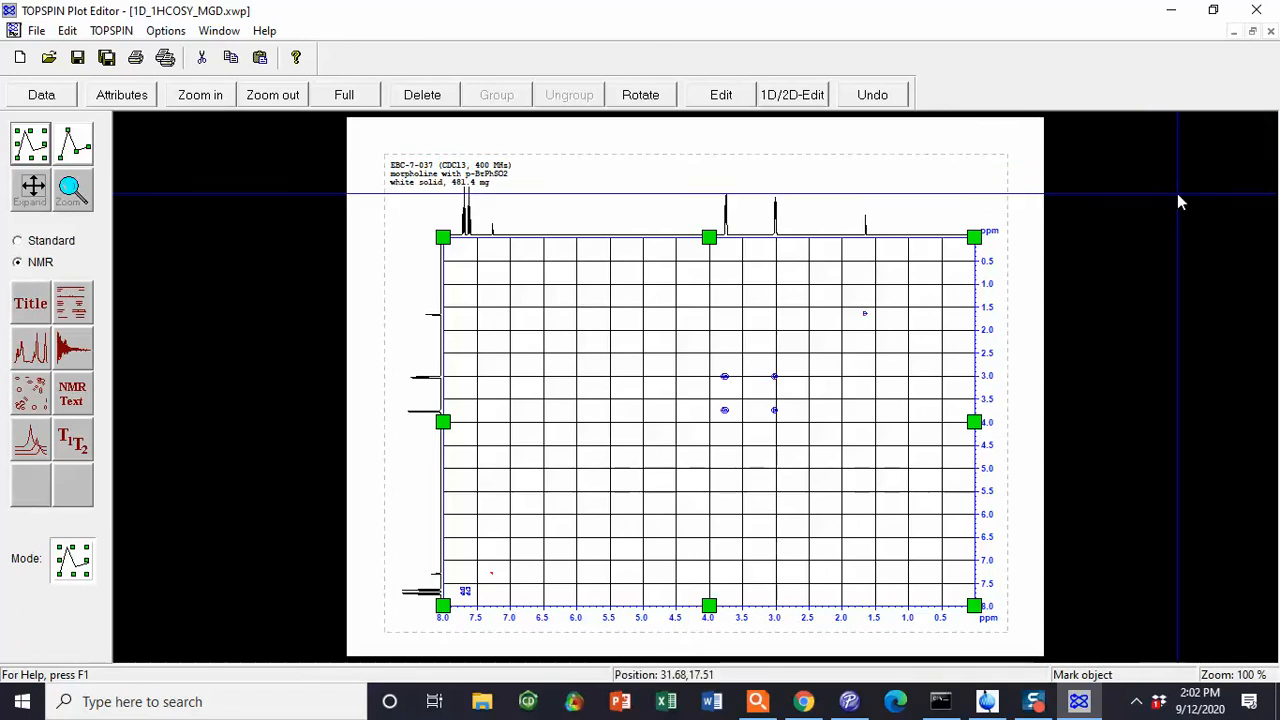
mouse_move(135, 62)
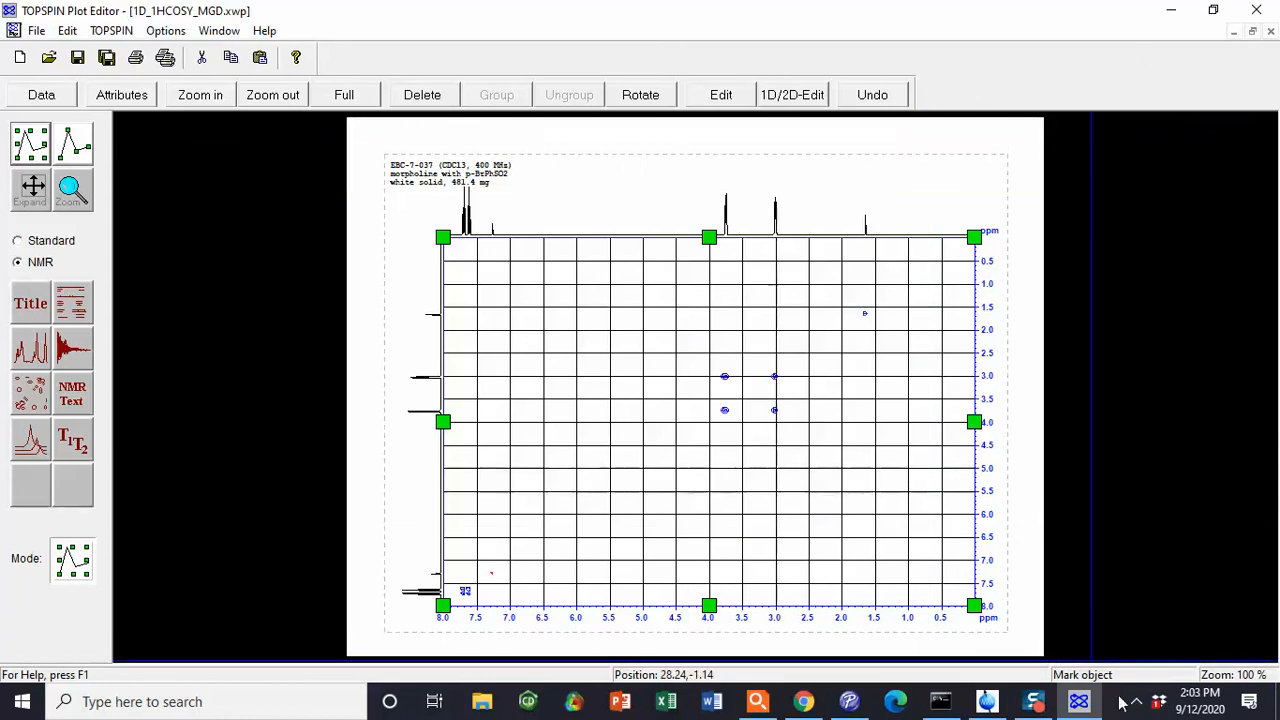
mouse_move(1078, 700)
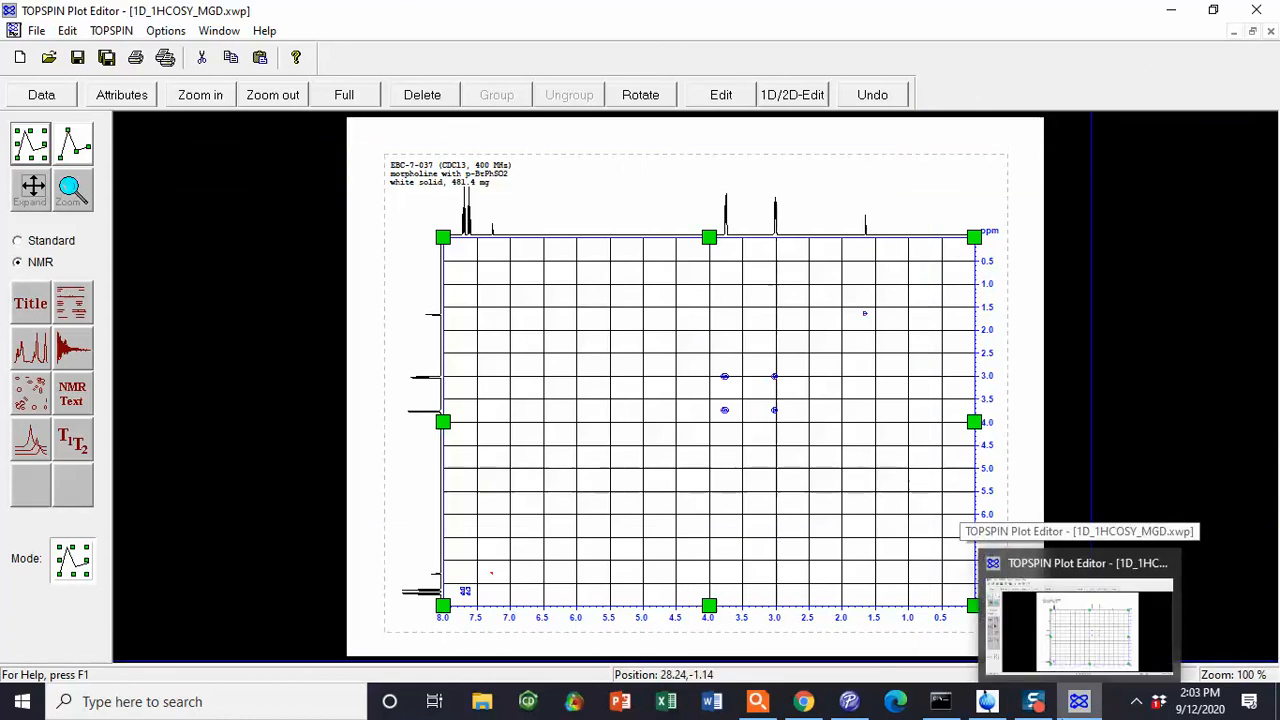